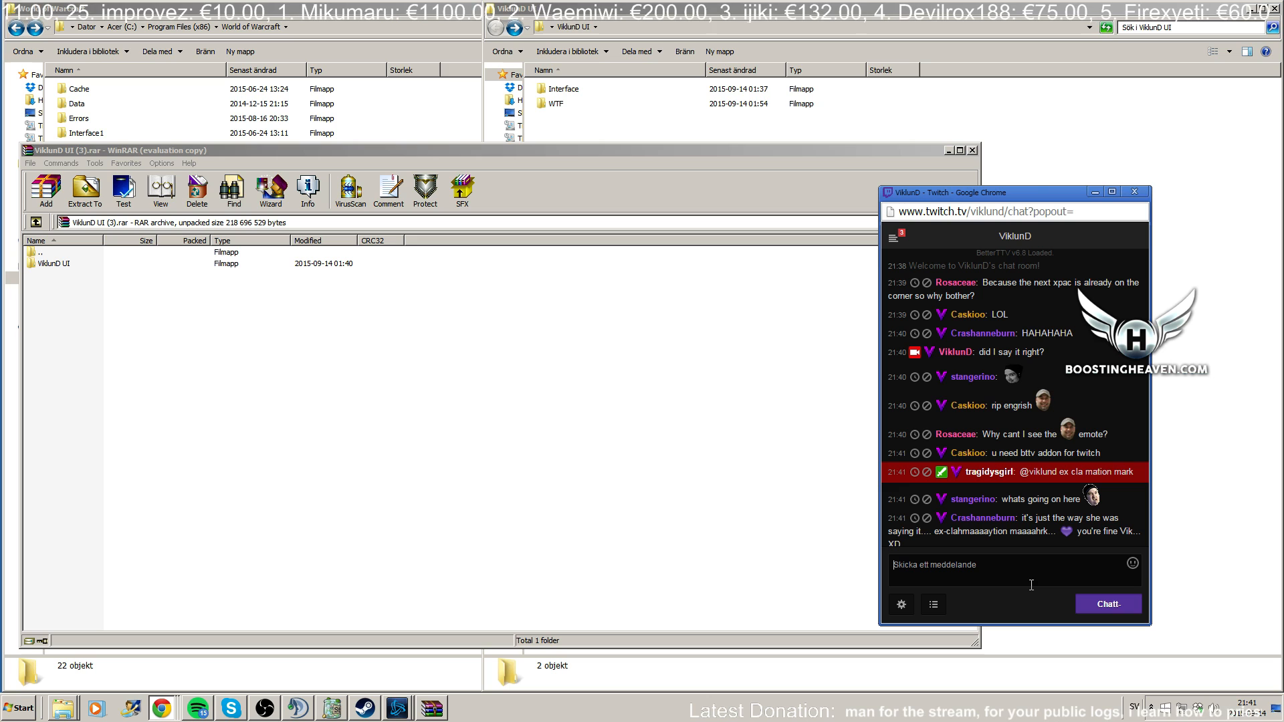
mouse_move(973, 489)
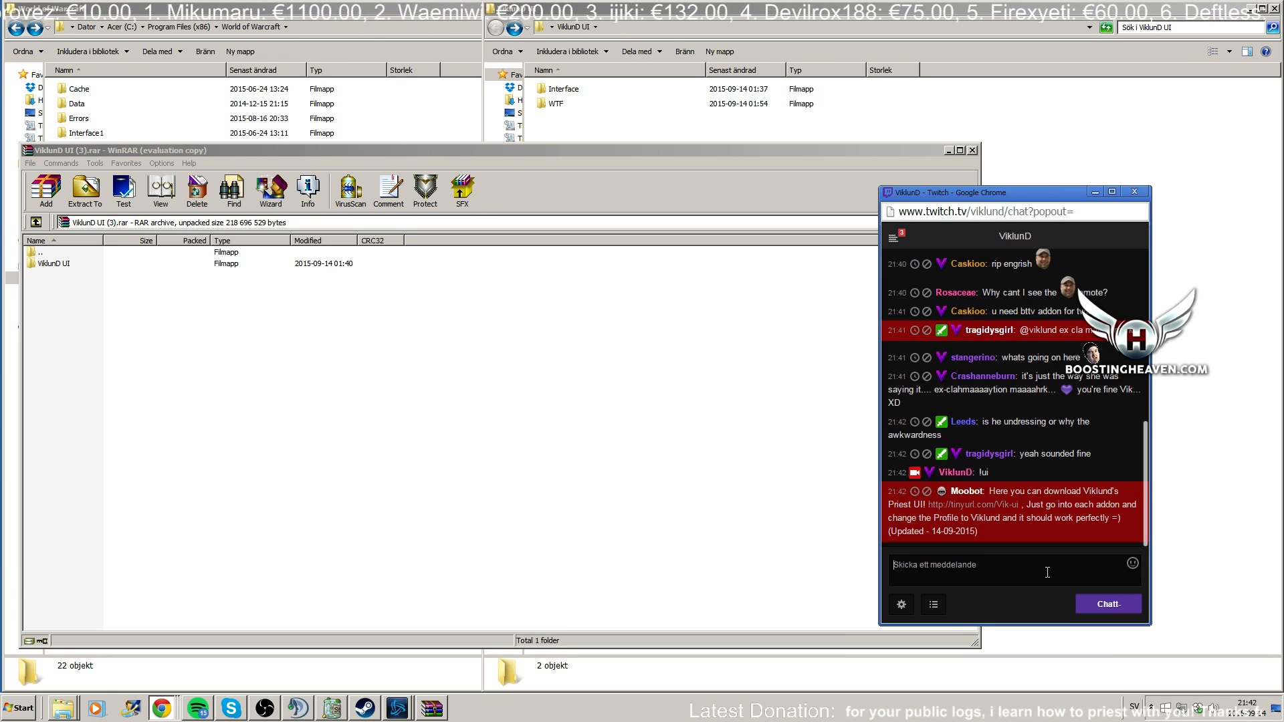
mouse_move(974, 503)
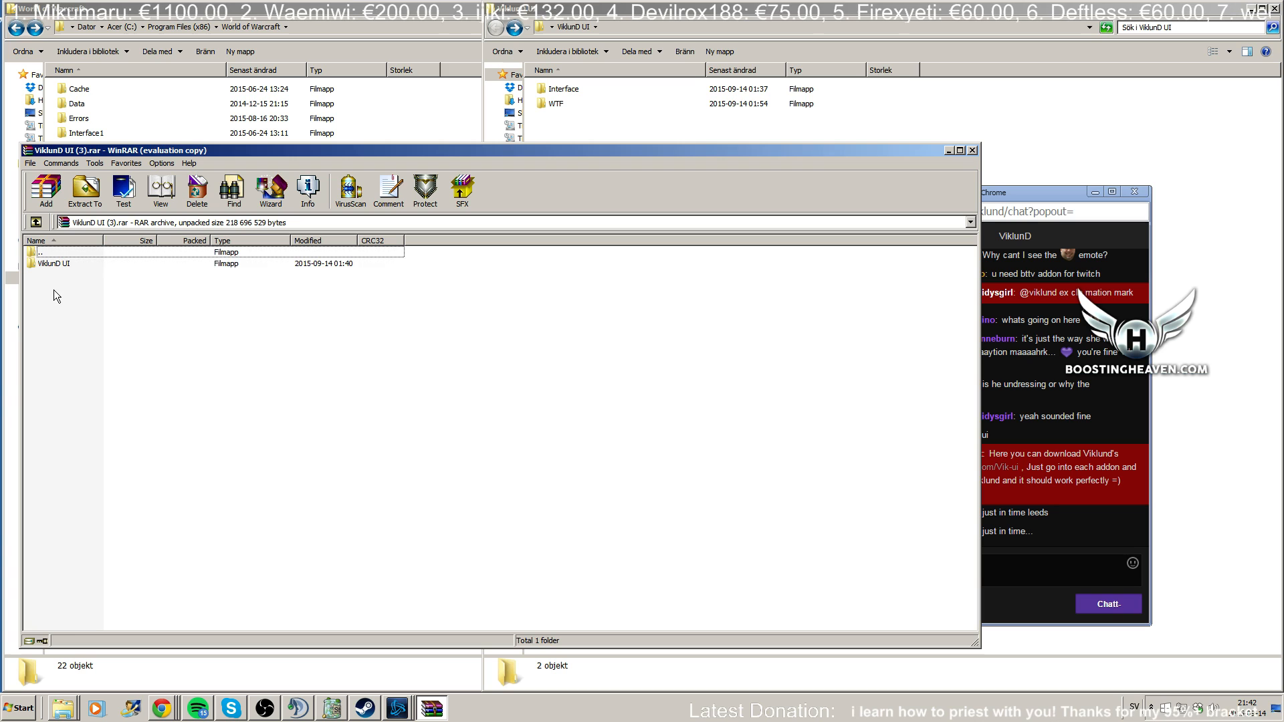
Step: Extract the ViklunD UI folder from the archive to the confirmed destination path
click(85, 192)
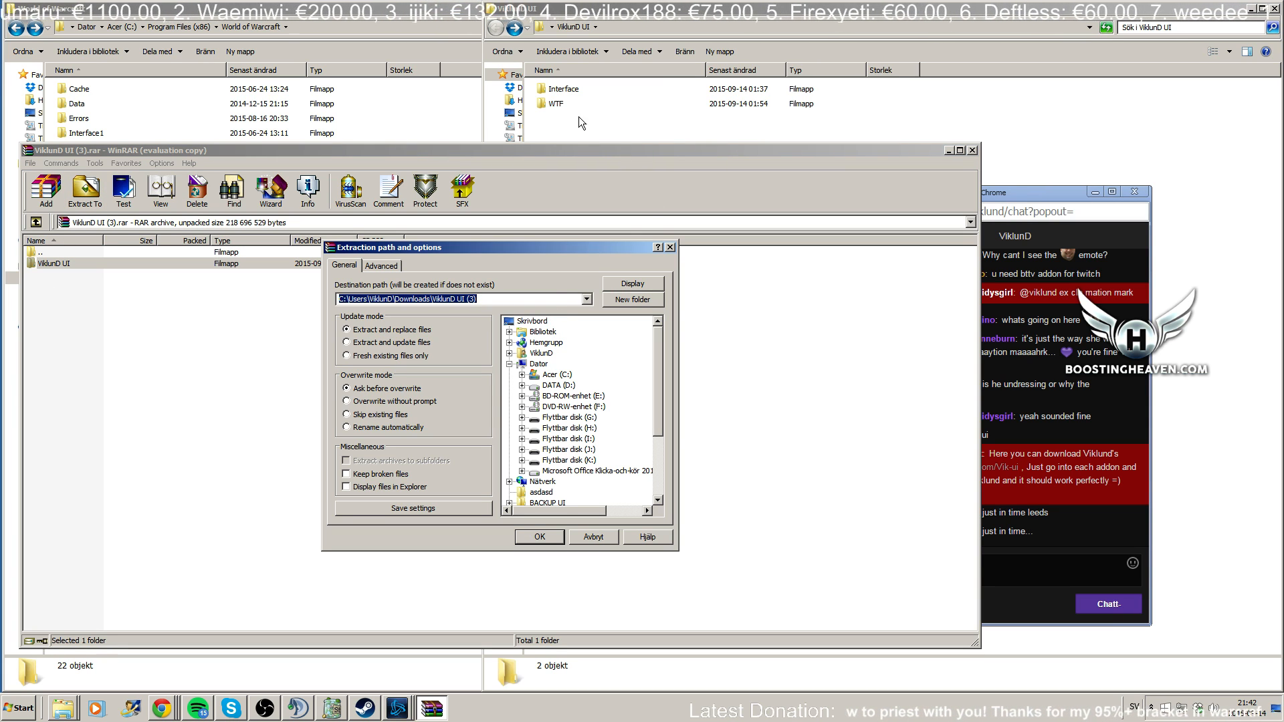
click(539, 536)
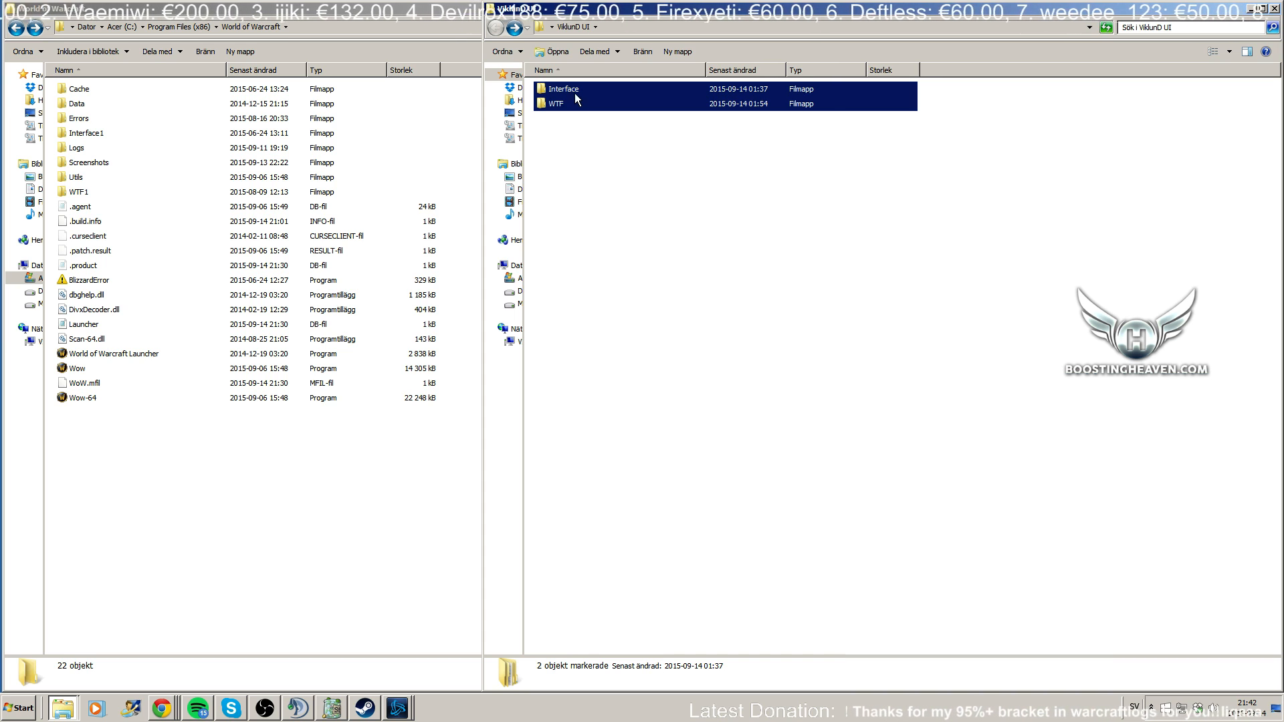
Step: Select the Interface and WTF folders and move them into the World of Warcraft folder
click(86, 132)
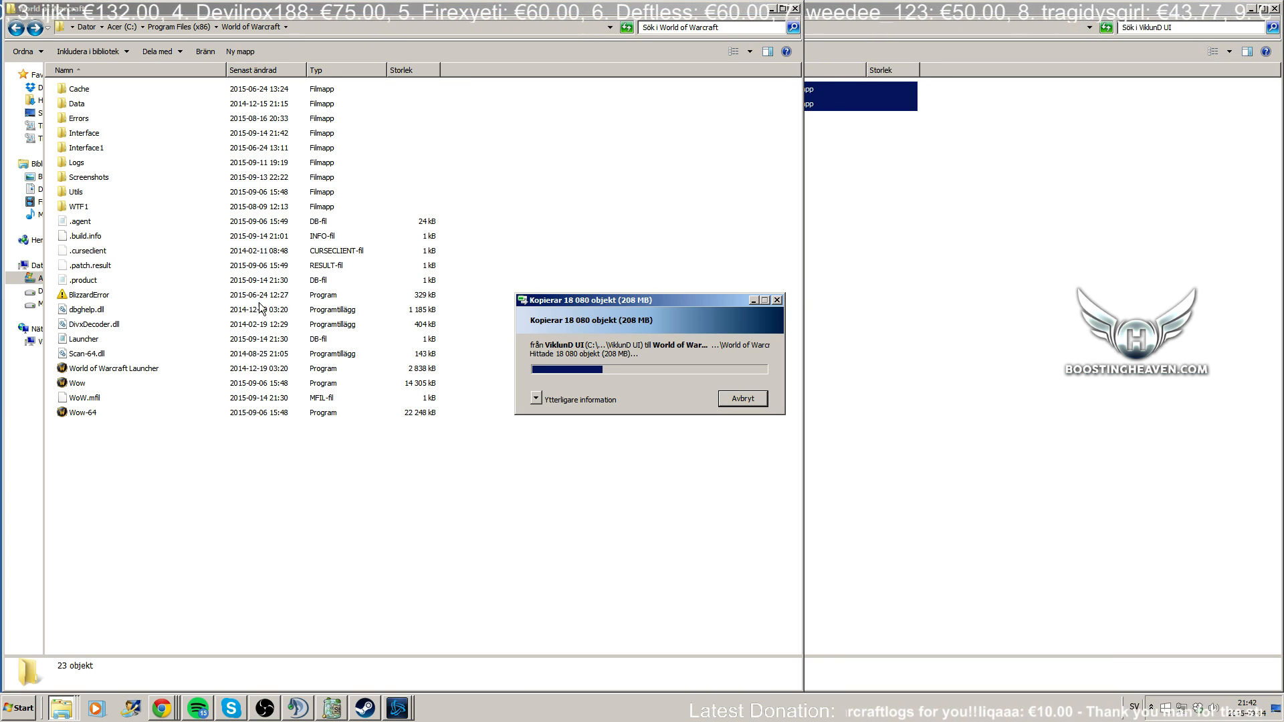
mouse_move(741, 328)
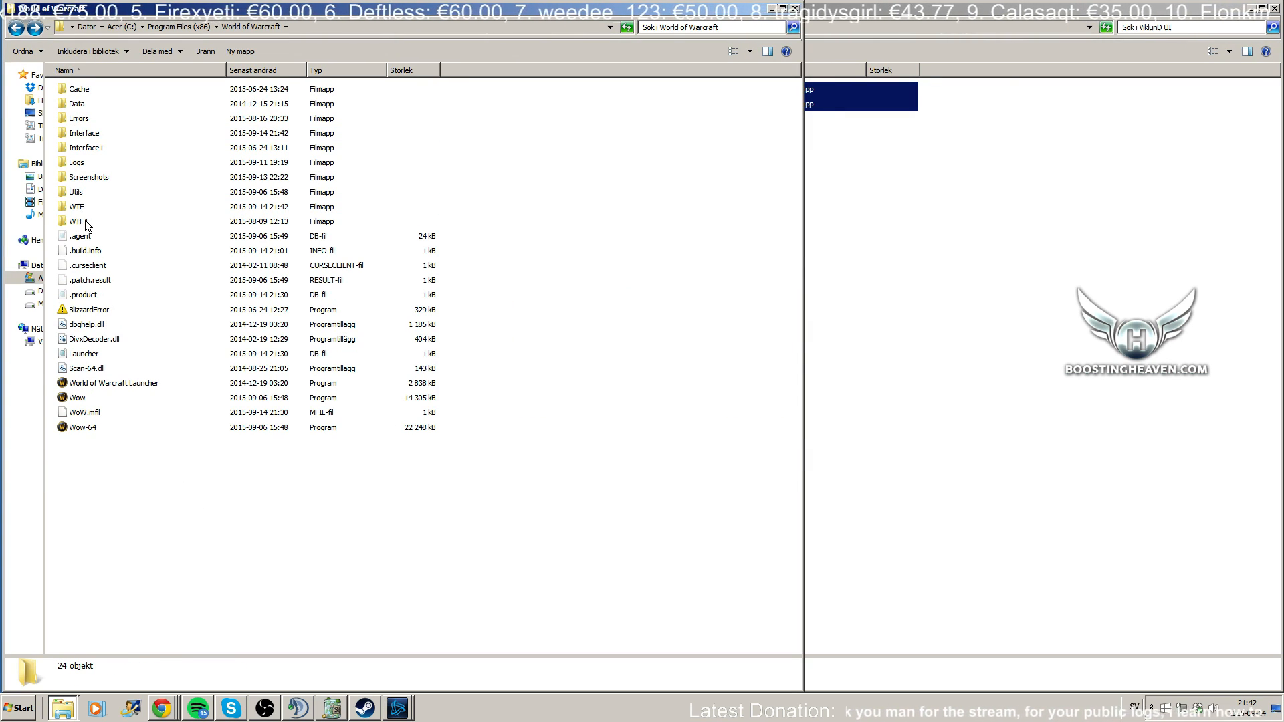
double_click(76, 207)
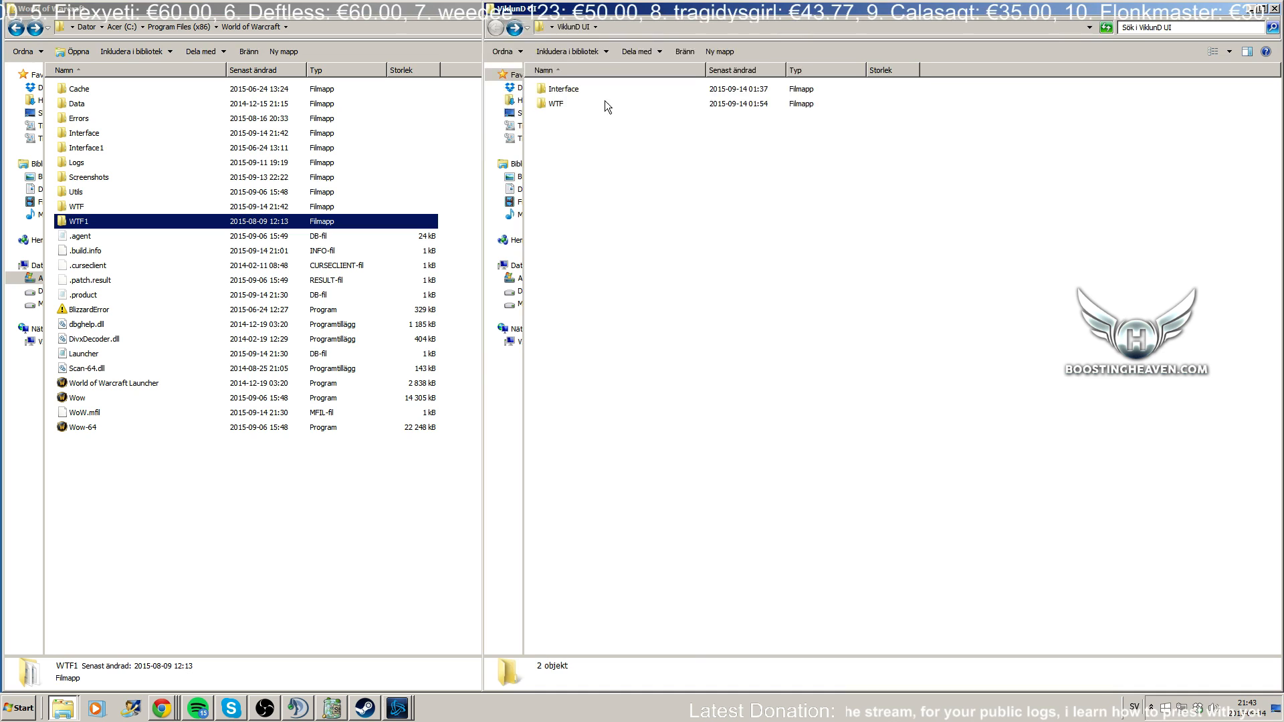
click(557, 103)
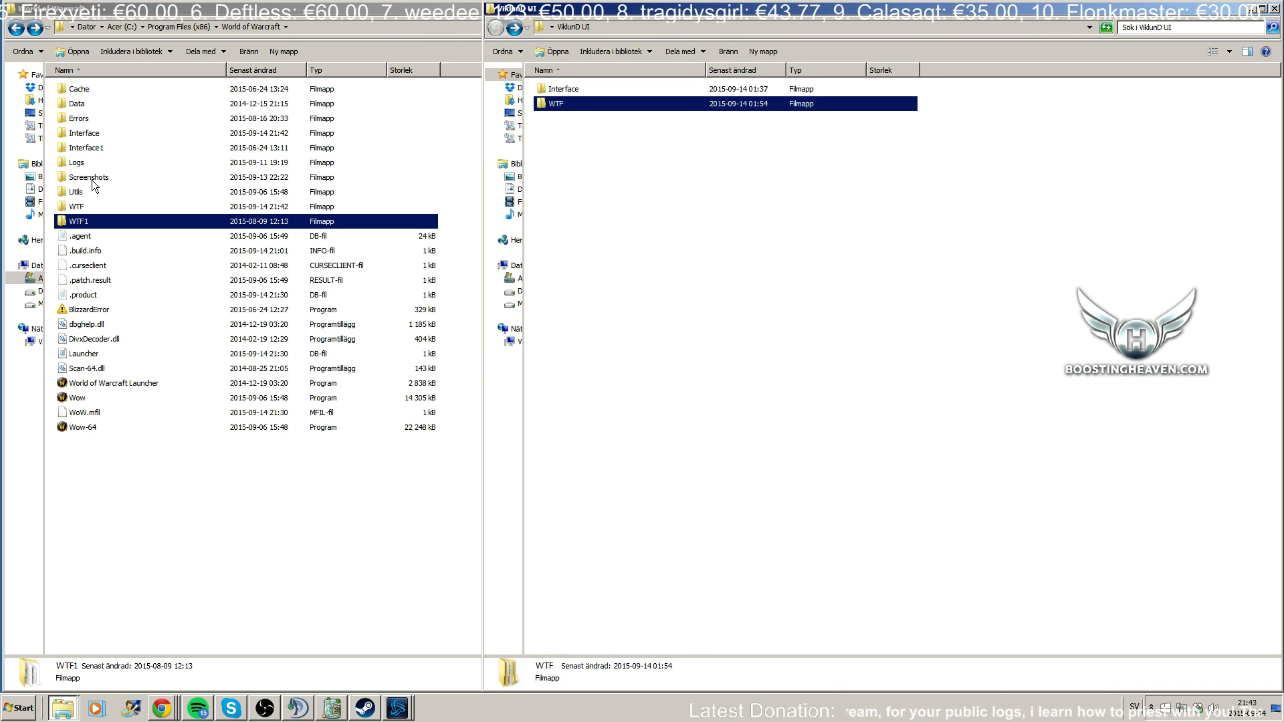
double_click(77, 206)
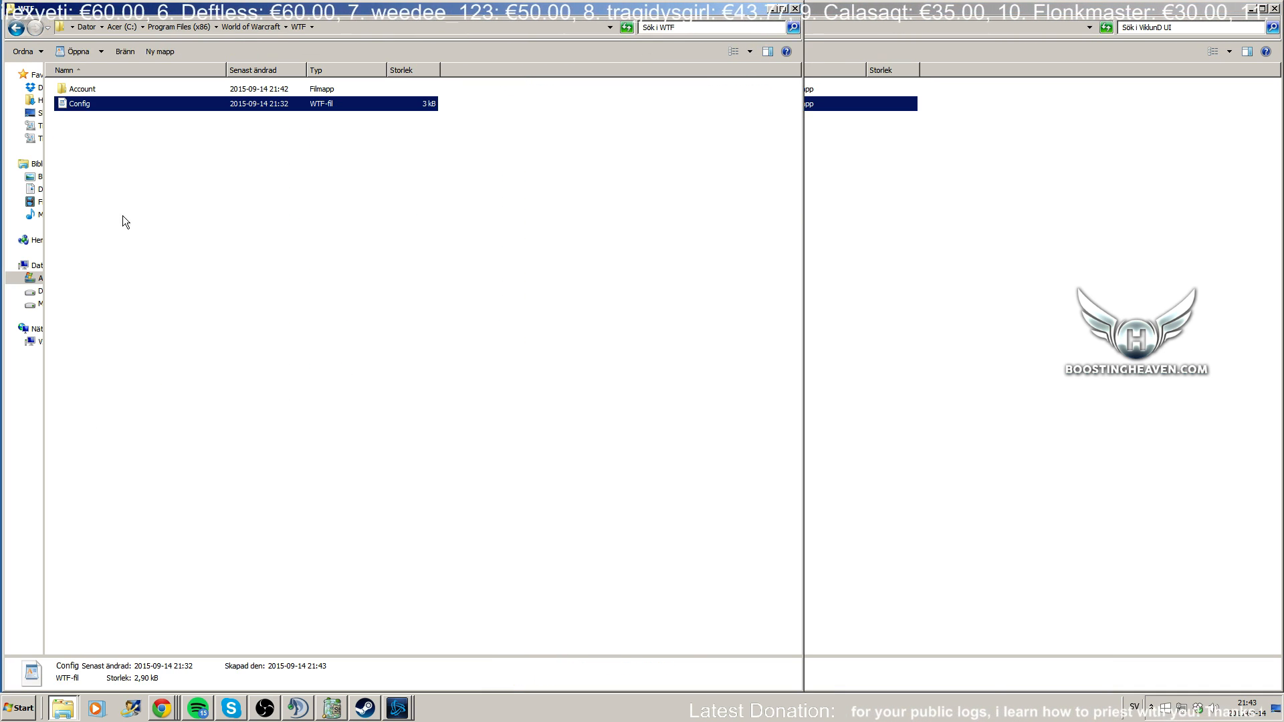
click(80, 103)
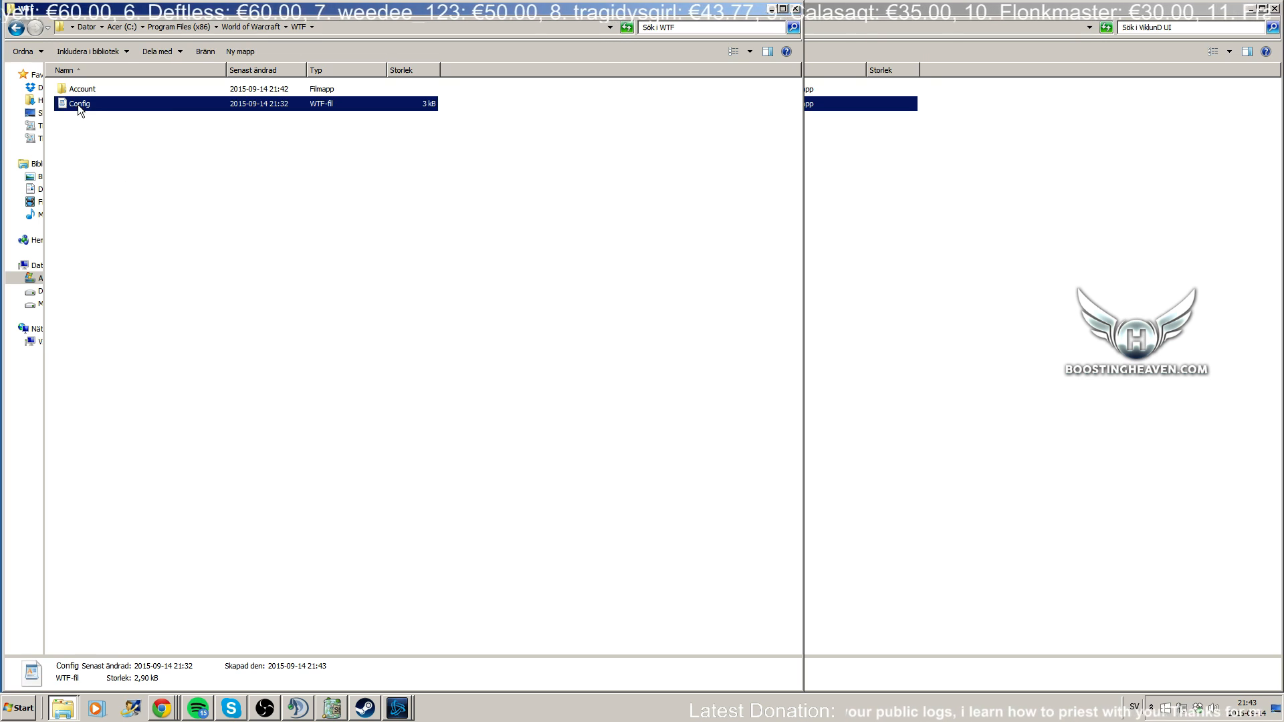
double_click(79, 103)
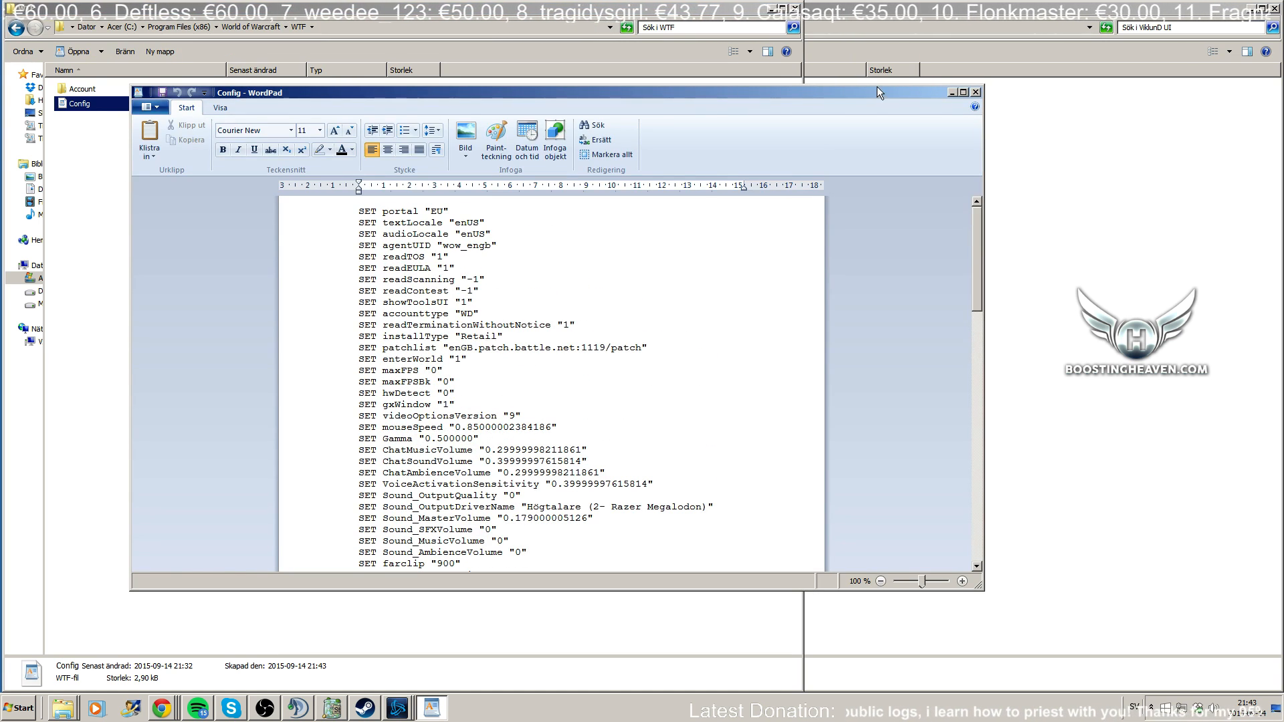
click(975, 92)
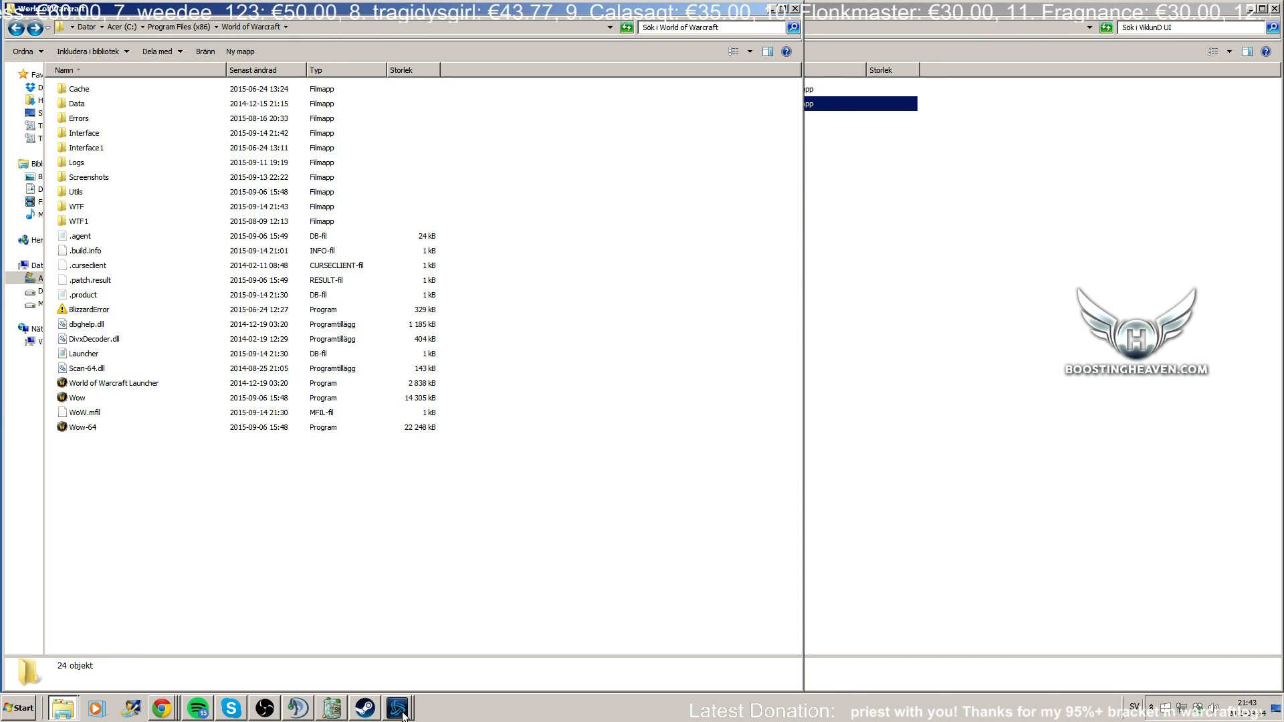
Step: Bring up the Battle.net launcher and start World of Warcraft
click(398, 708)
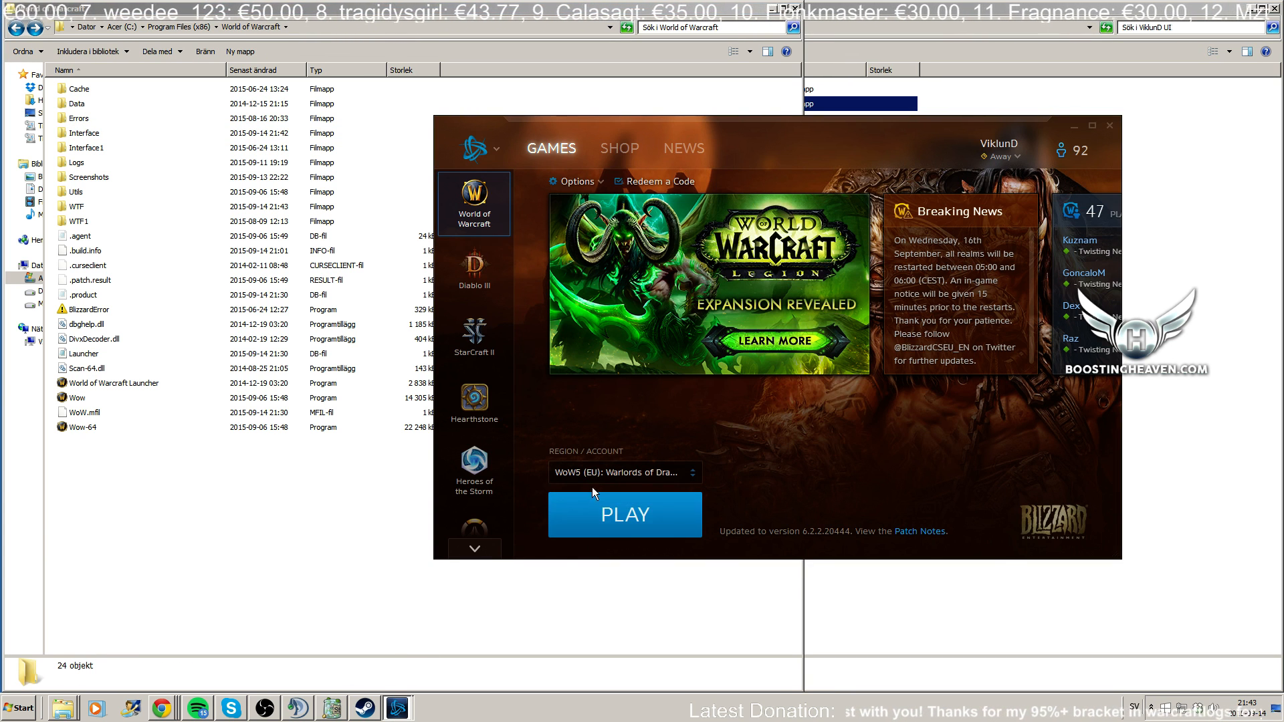
mouse_move(624, 514)
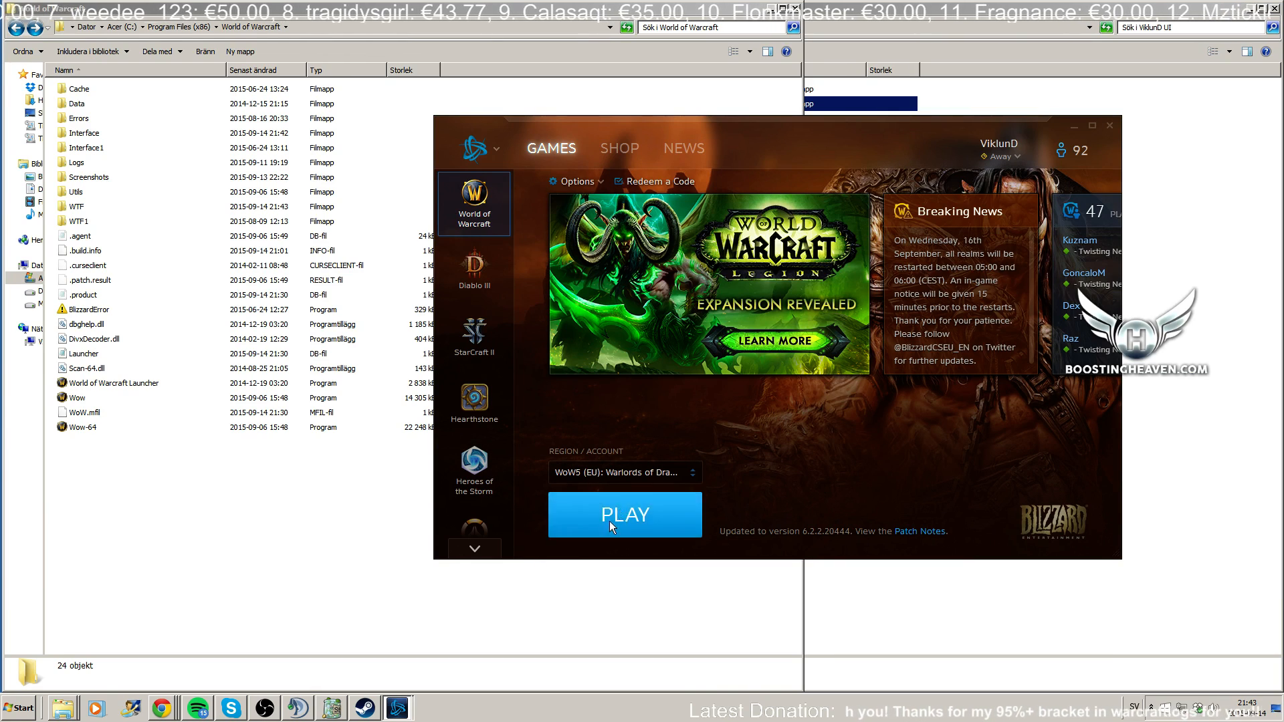
click(625, 514)
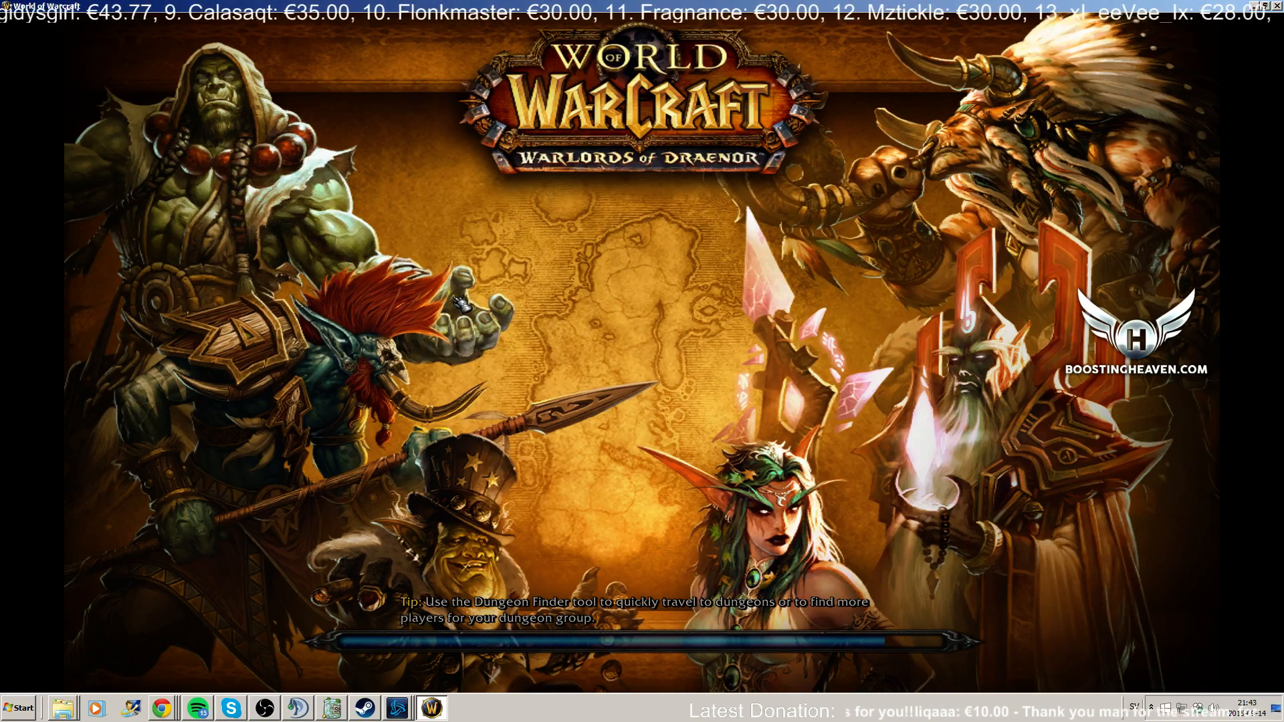
mouse_move(540, 201)
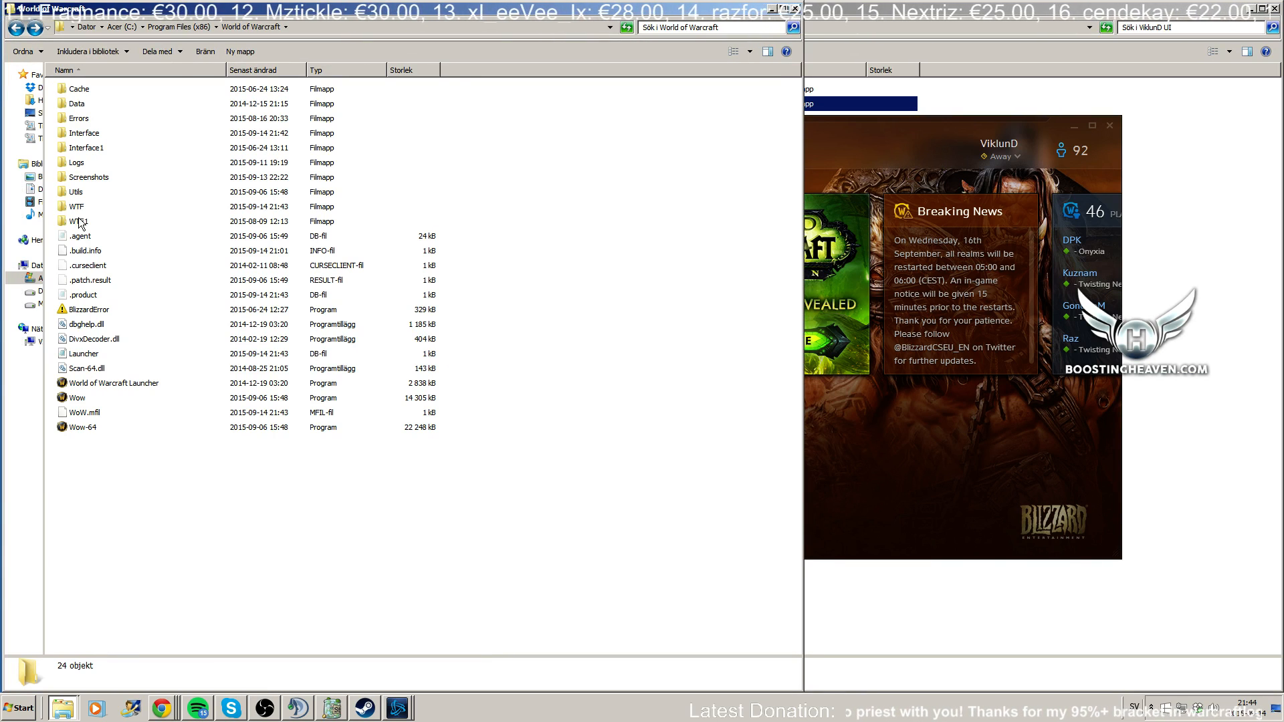
Step: Open WTF\Account and rename the game-created account folder to 234234234
double_click(77, 207)
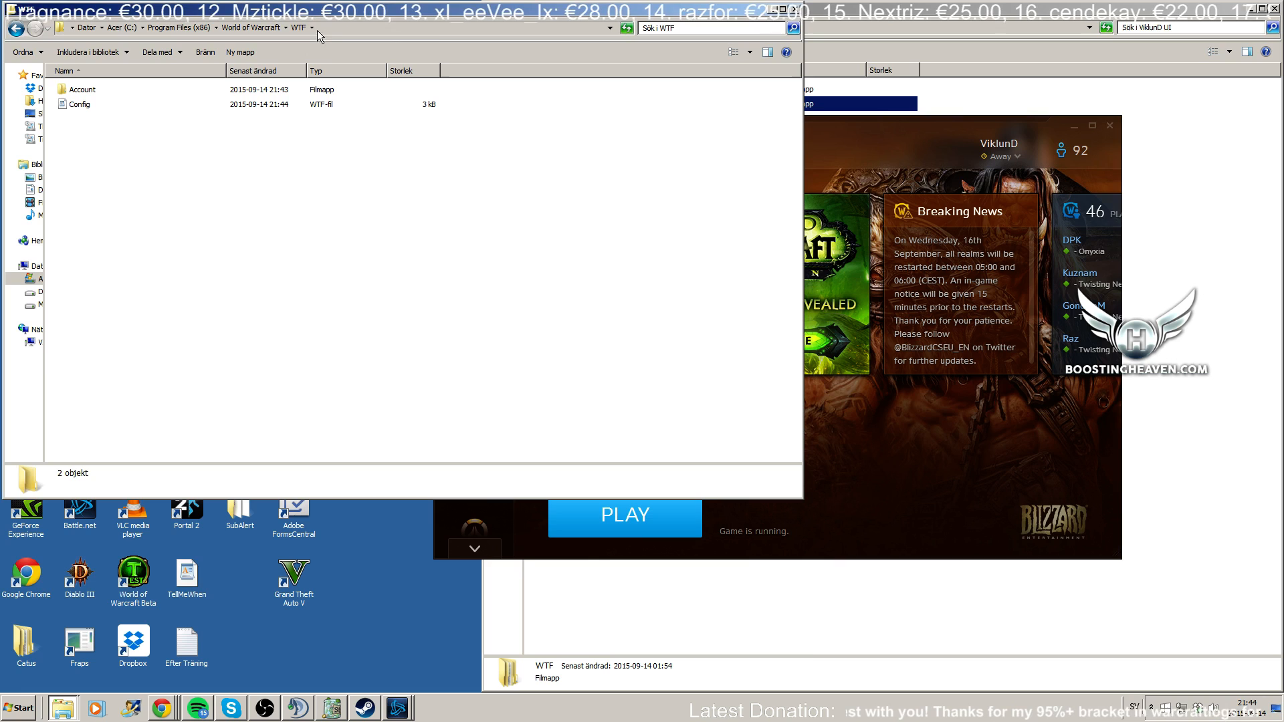
double_click(80, 89)
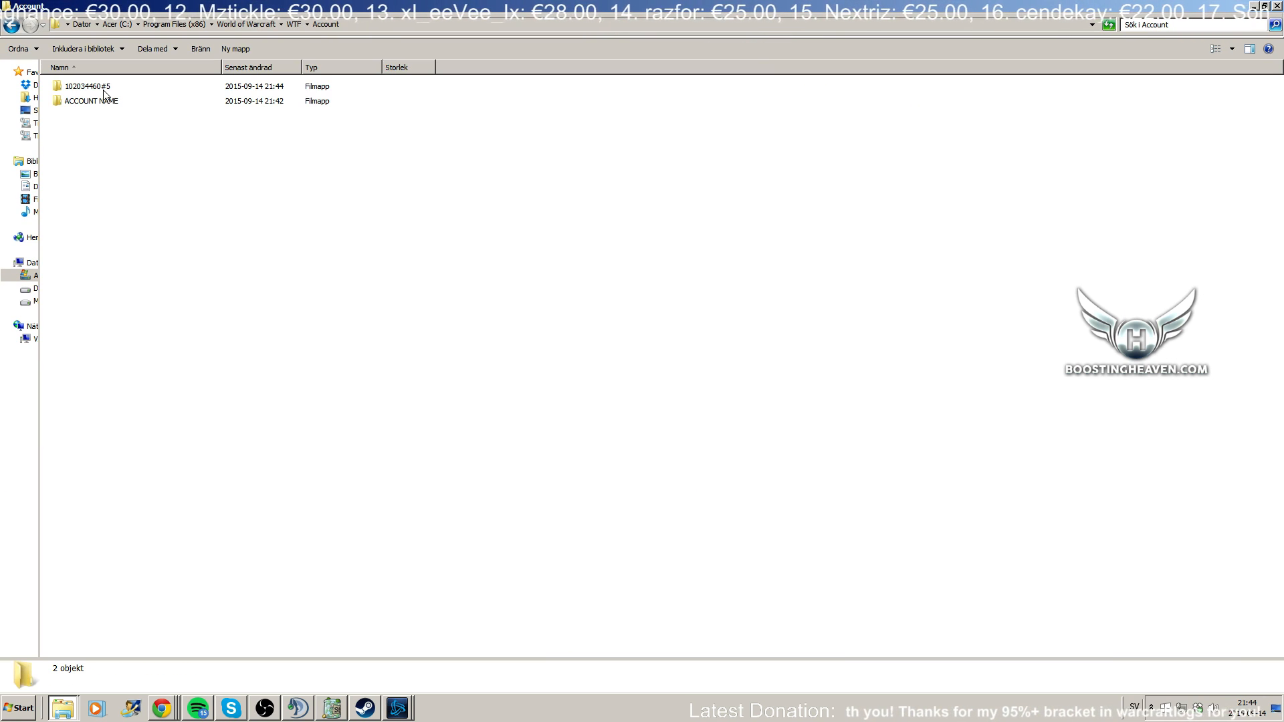
click(87, 85)
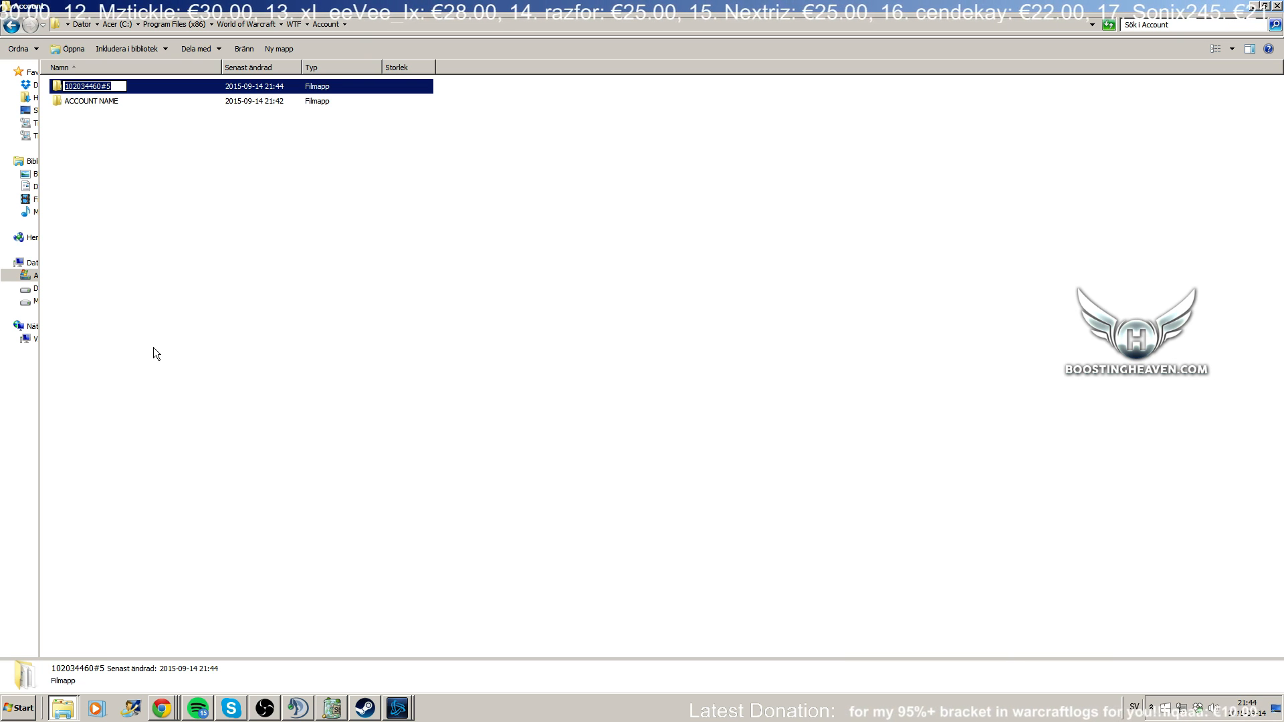
text(234234234)
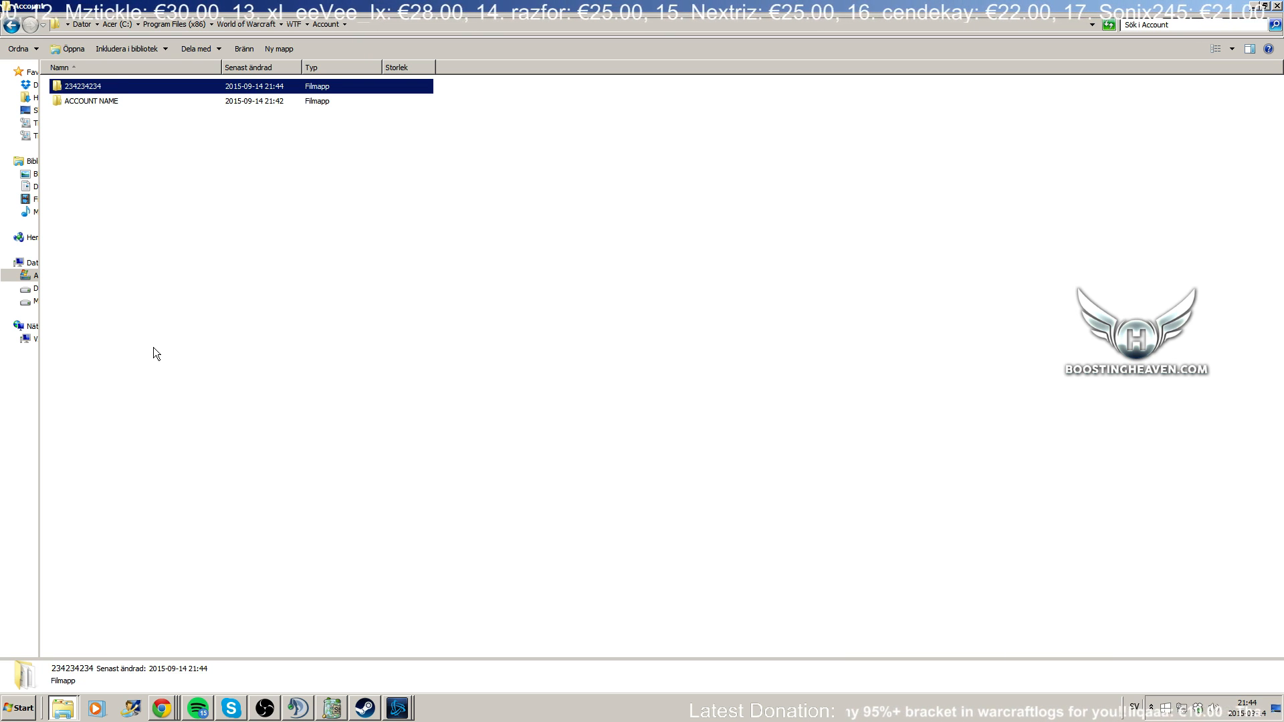
right_click(90, 101)
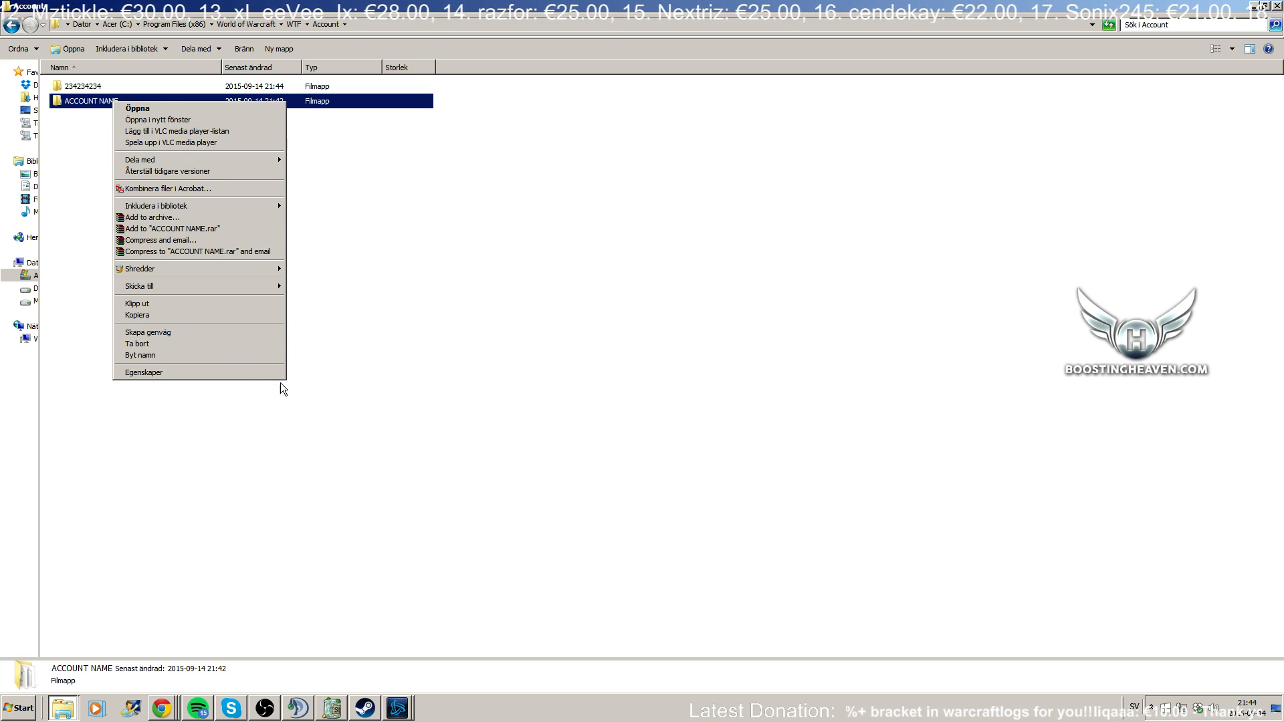
click(139, 355)
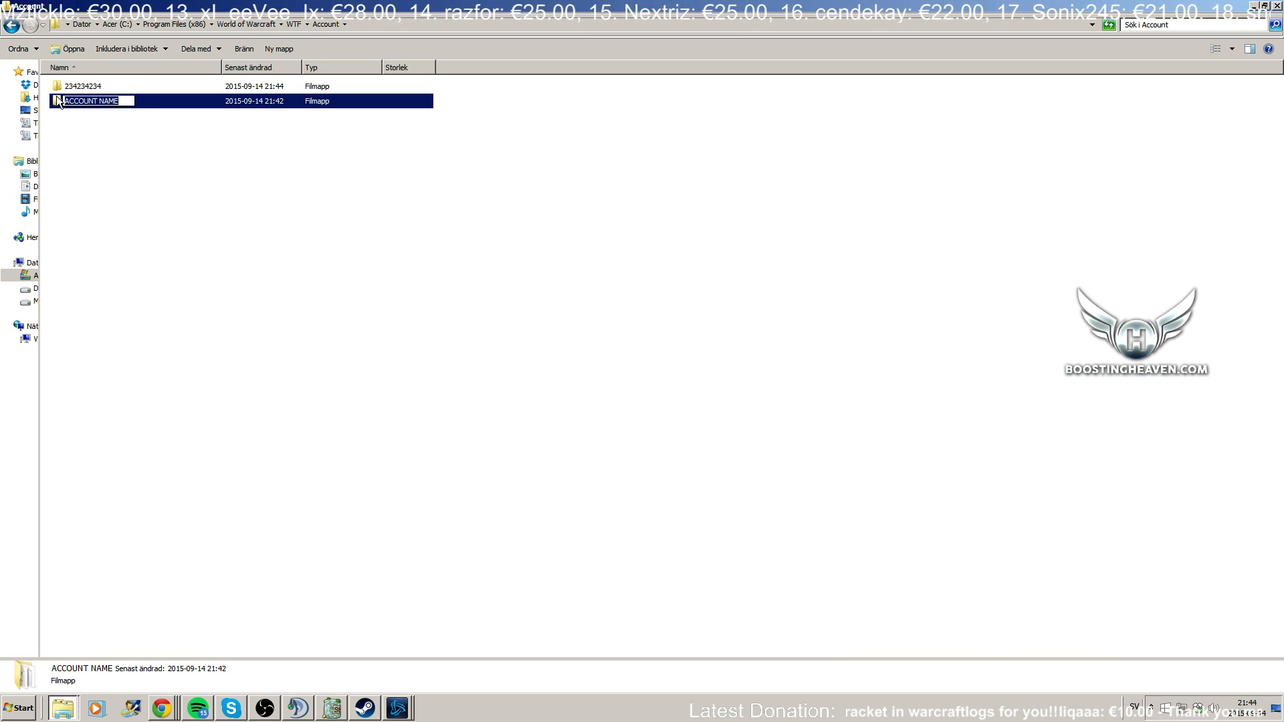
text(102034460#5)
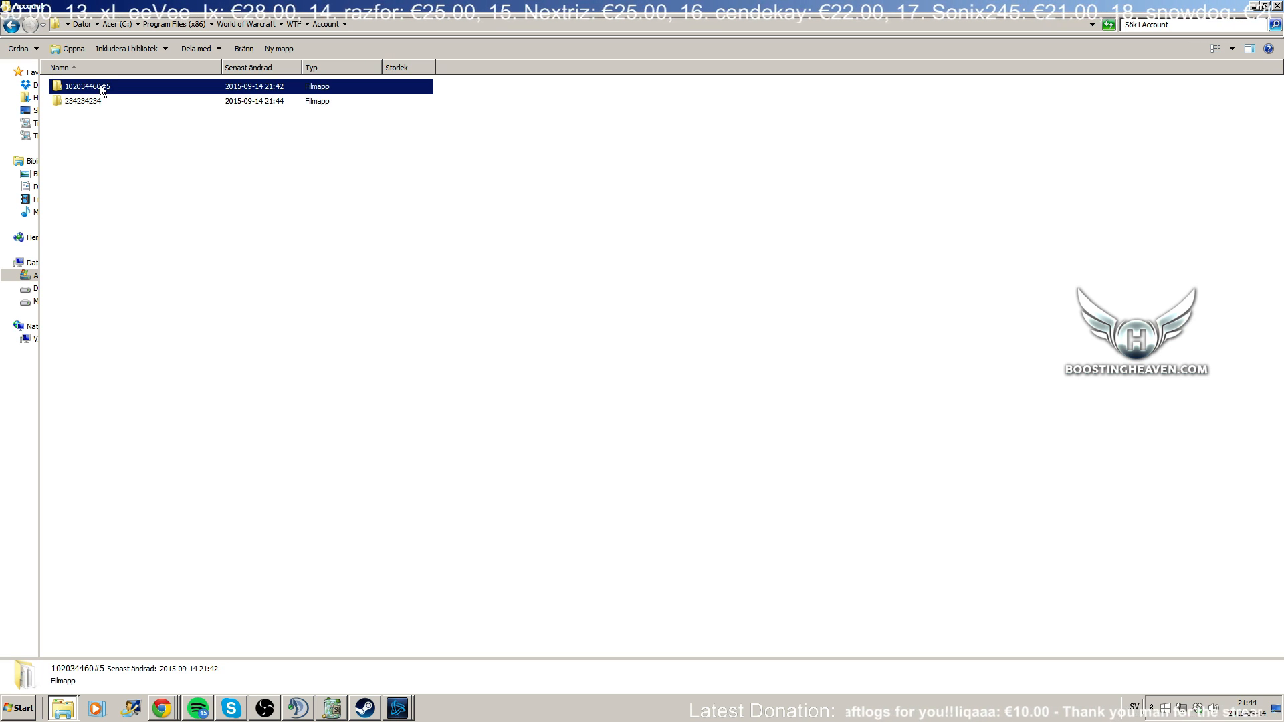
Step: Browse the first account's server and character folders, then reopen that account folder
double_click(89, 84)
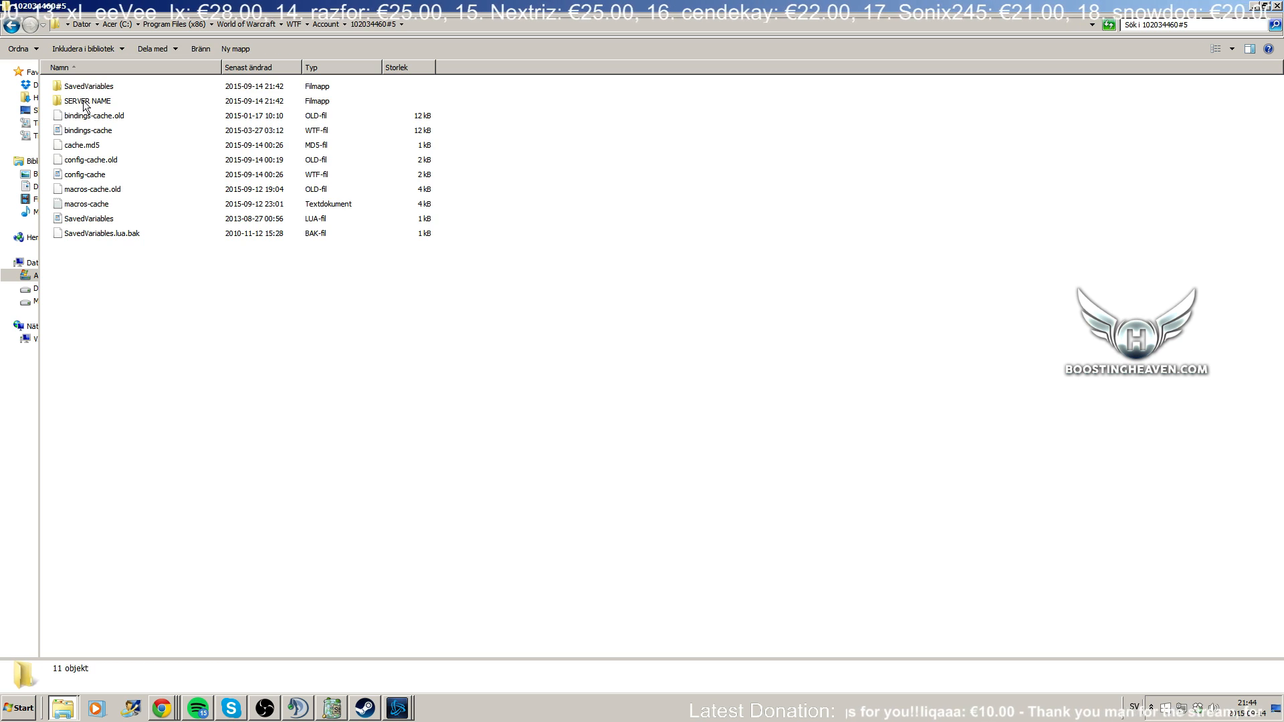
double_click(87, 101)
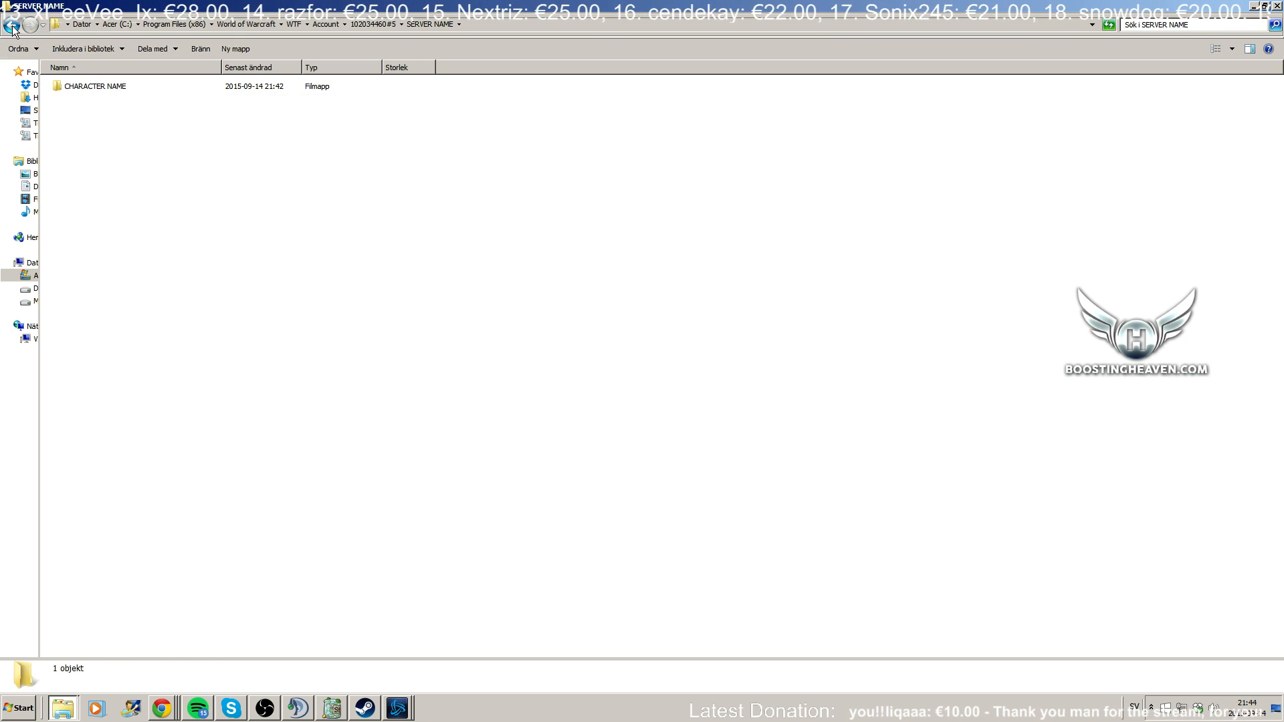
double_click(98, 86)
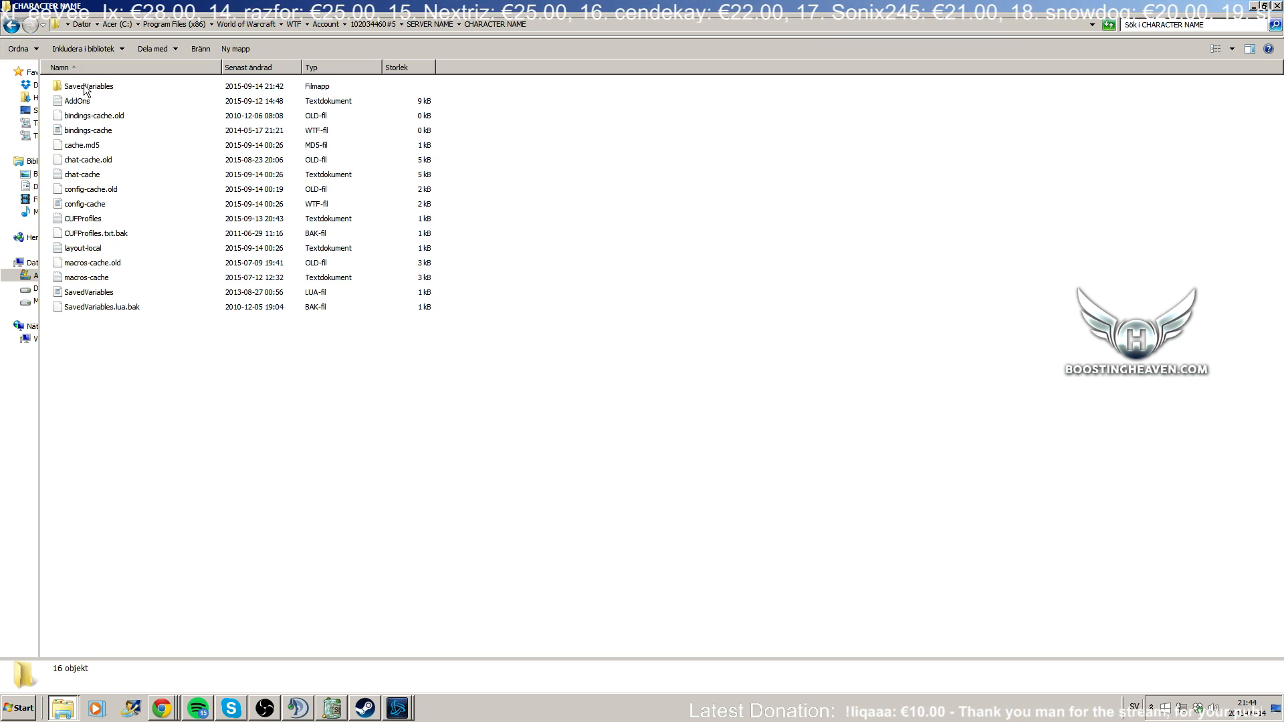
double_click(87, 99)
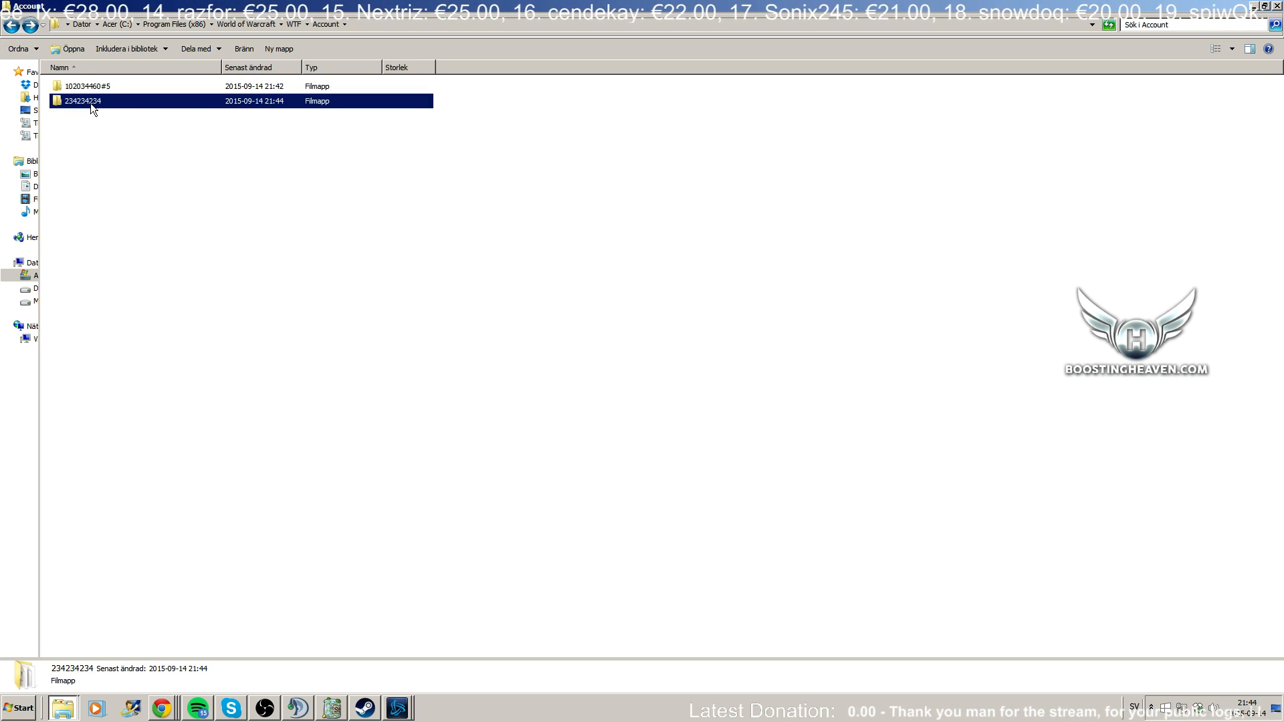
mouse_move(175, 106)
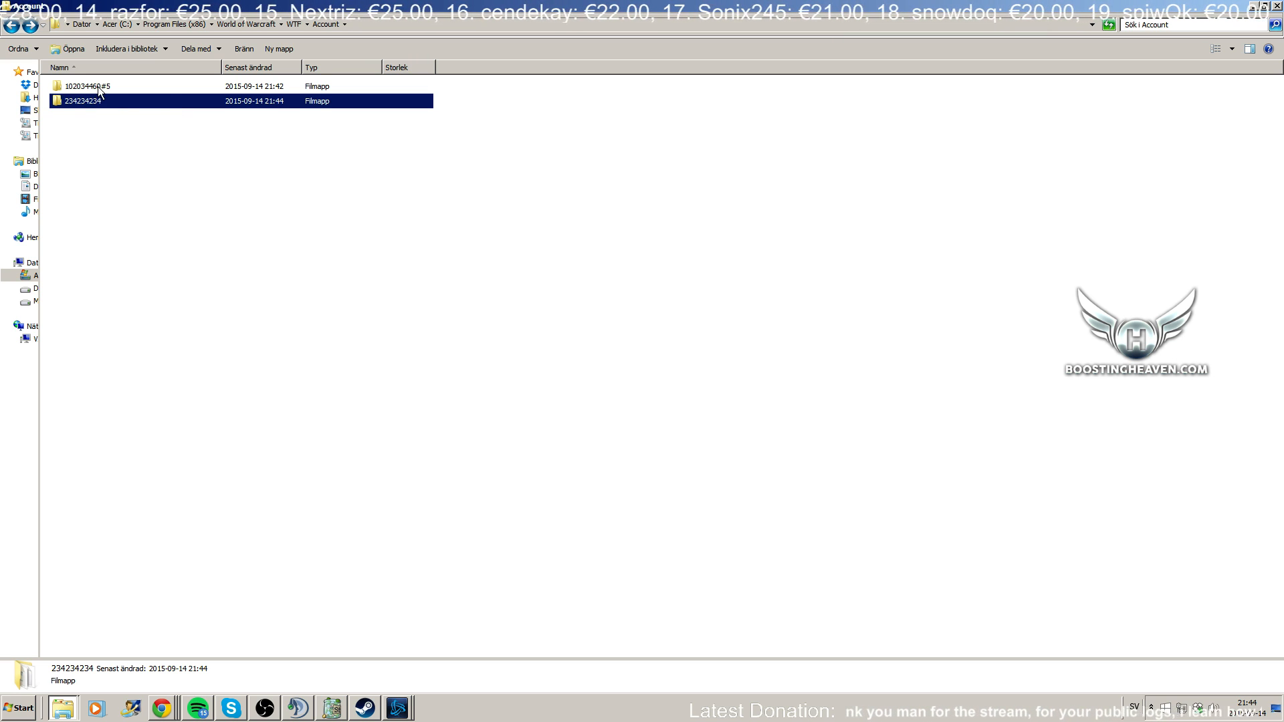
double_click(87, 85)
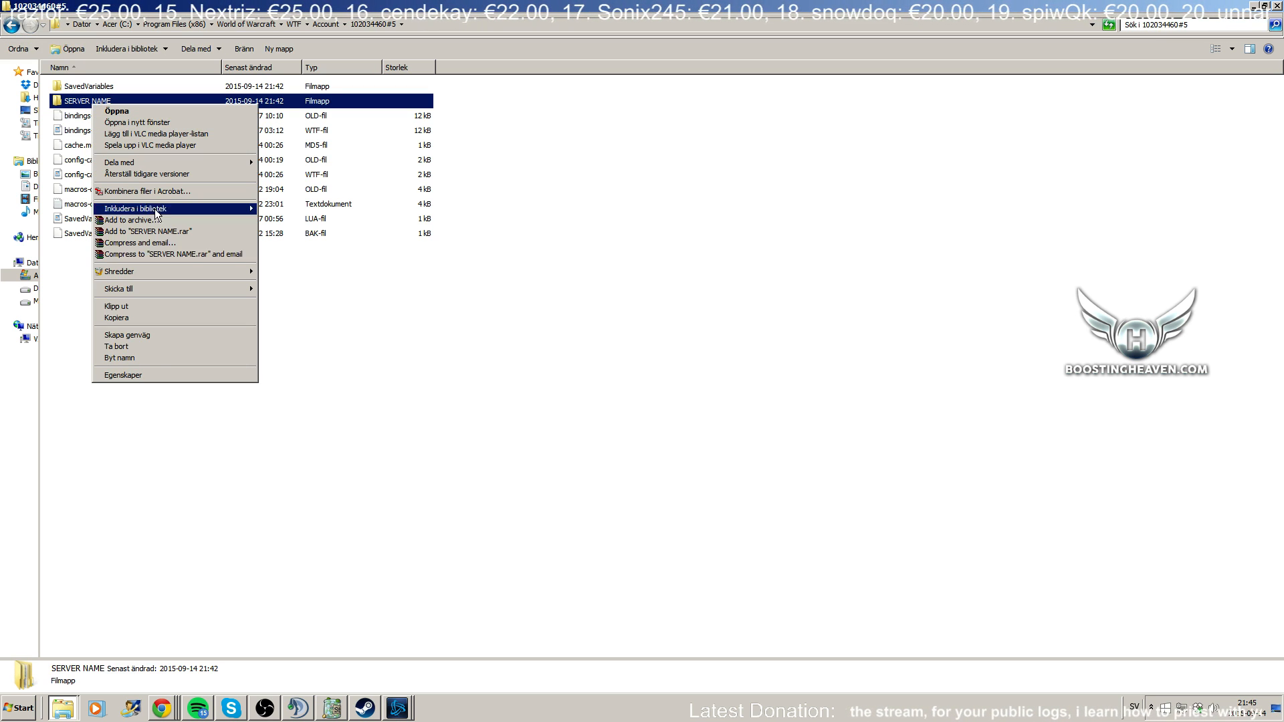
Step: Rename the server folder to Twisting Nether and the character folder to the character's name
click(119, 358)
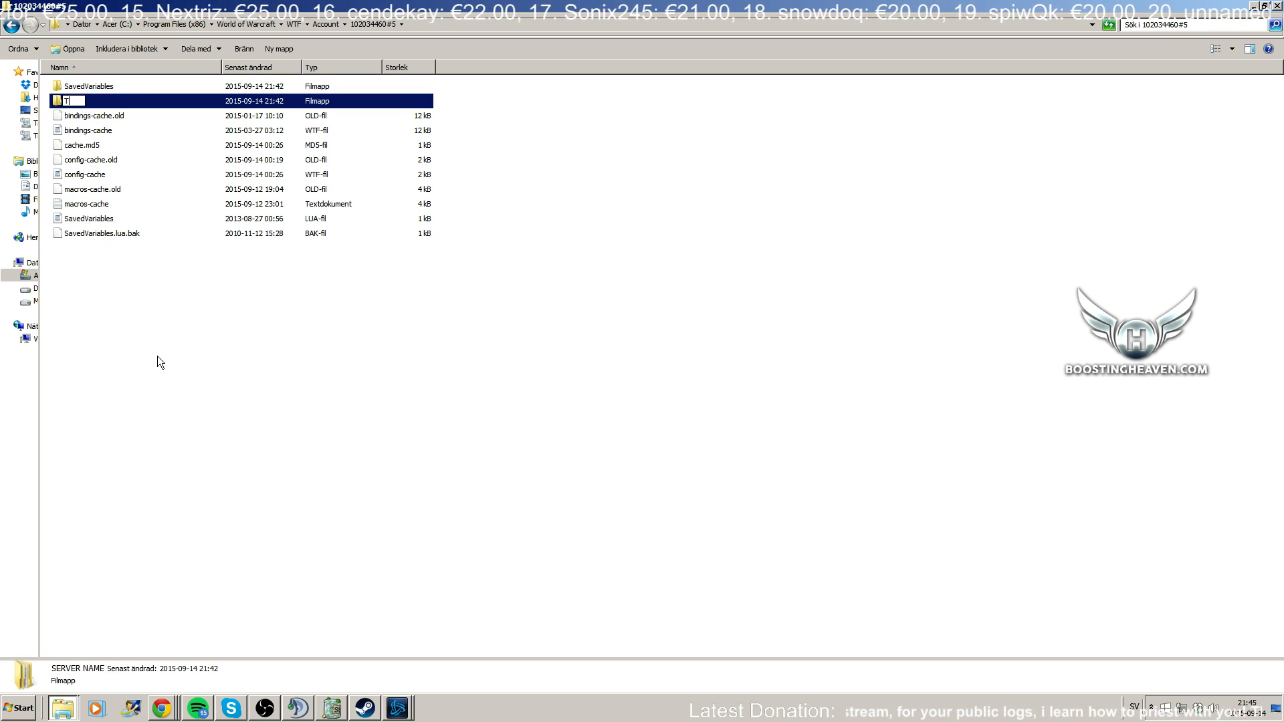
text(Twisting Nether)
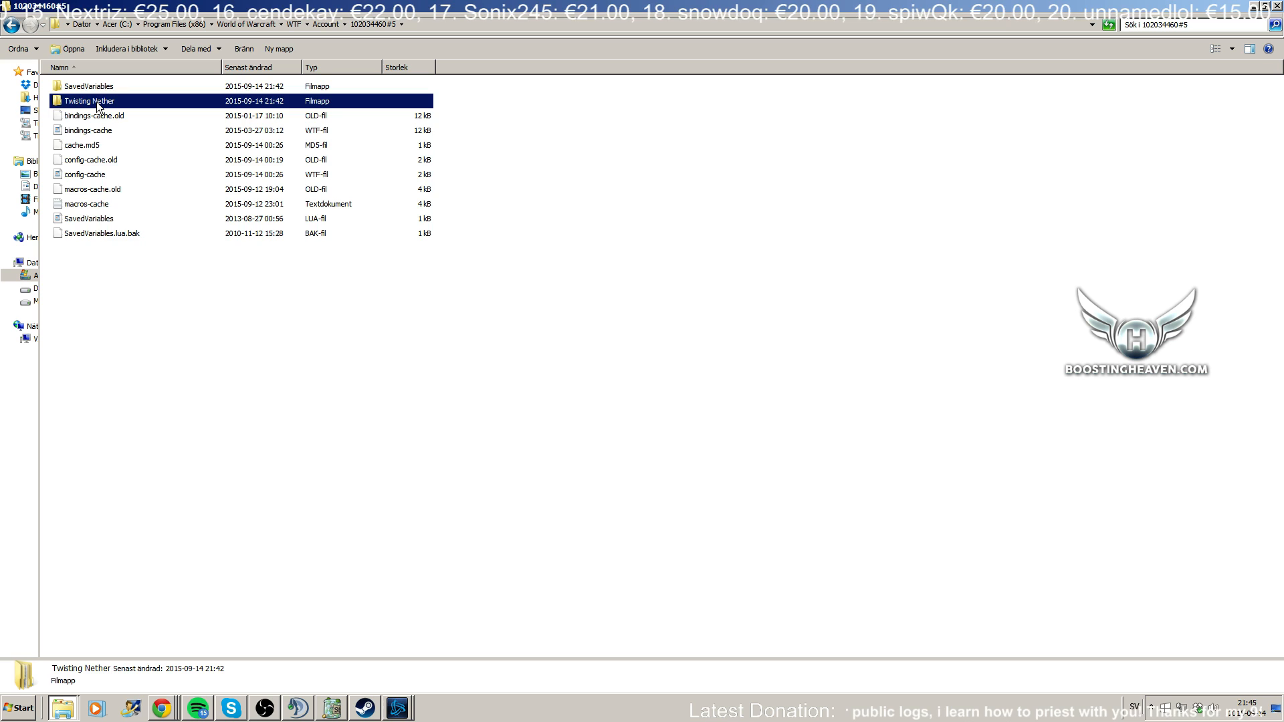
right_click(89, 101)
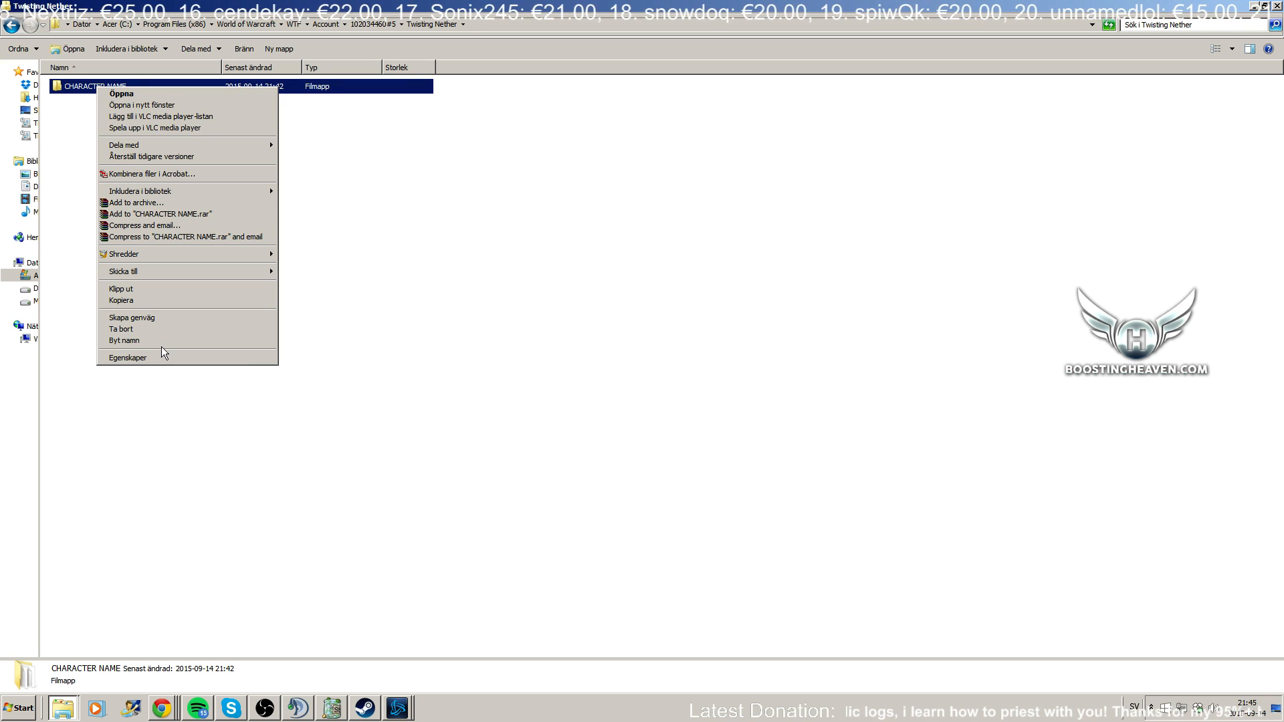
click(123, 340)
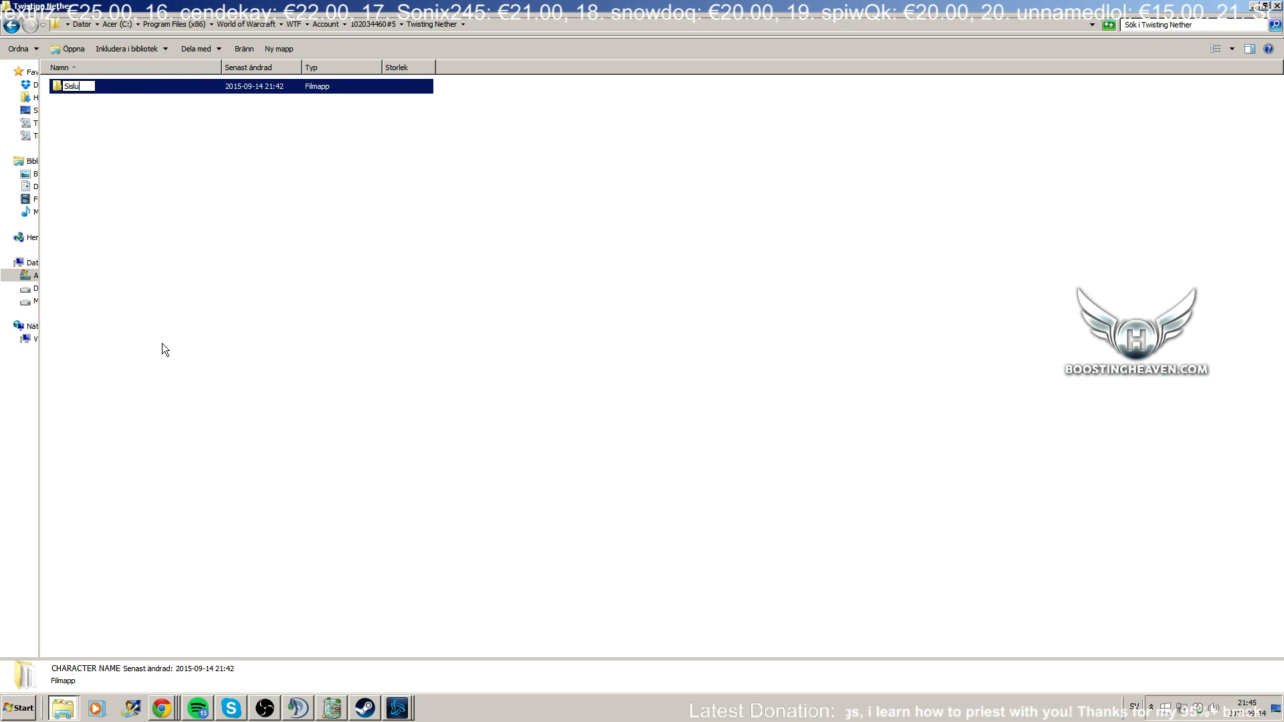
click(14, 25)
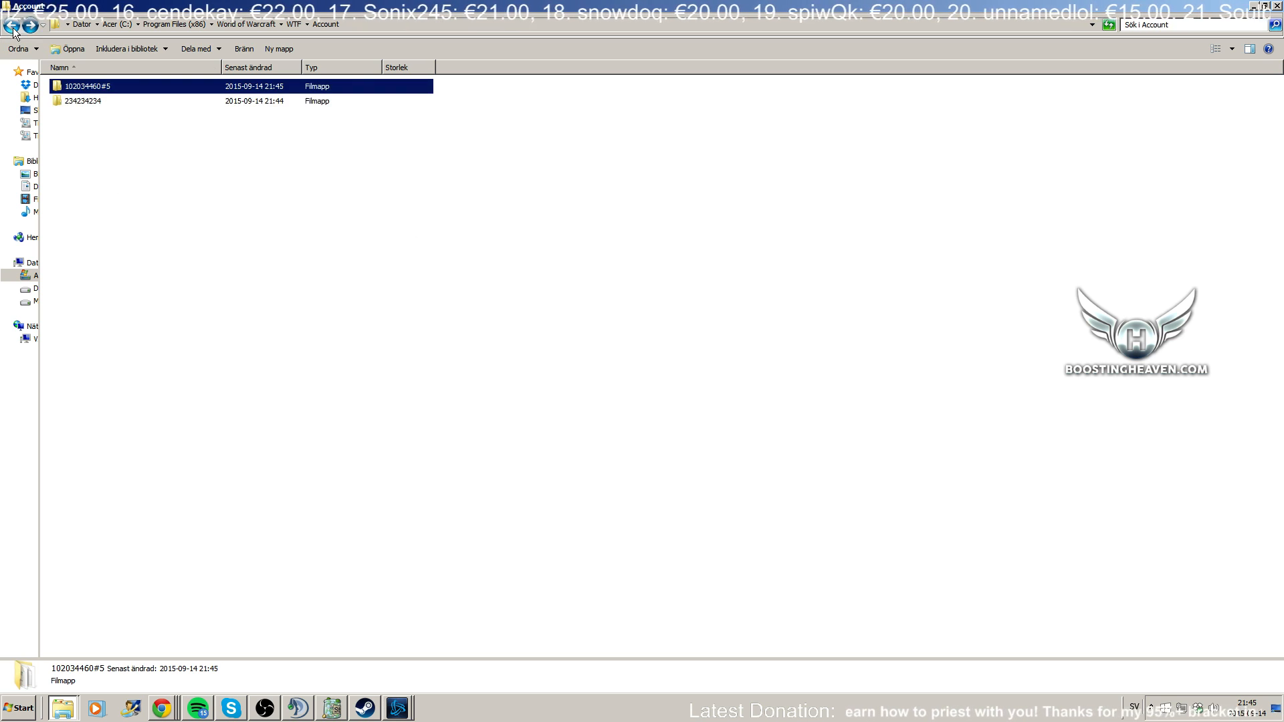
Step: Check both accounts for the Twisting Nether folder, then bring Battle.net to the front
double_click(83, 101)
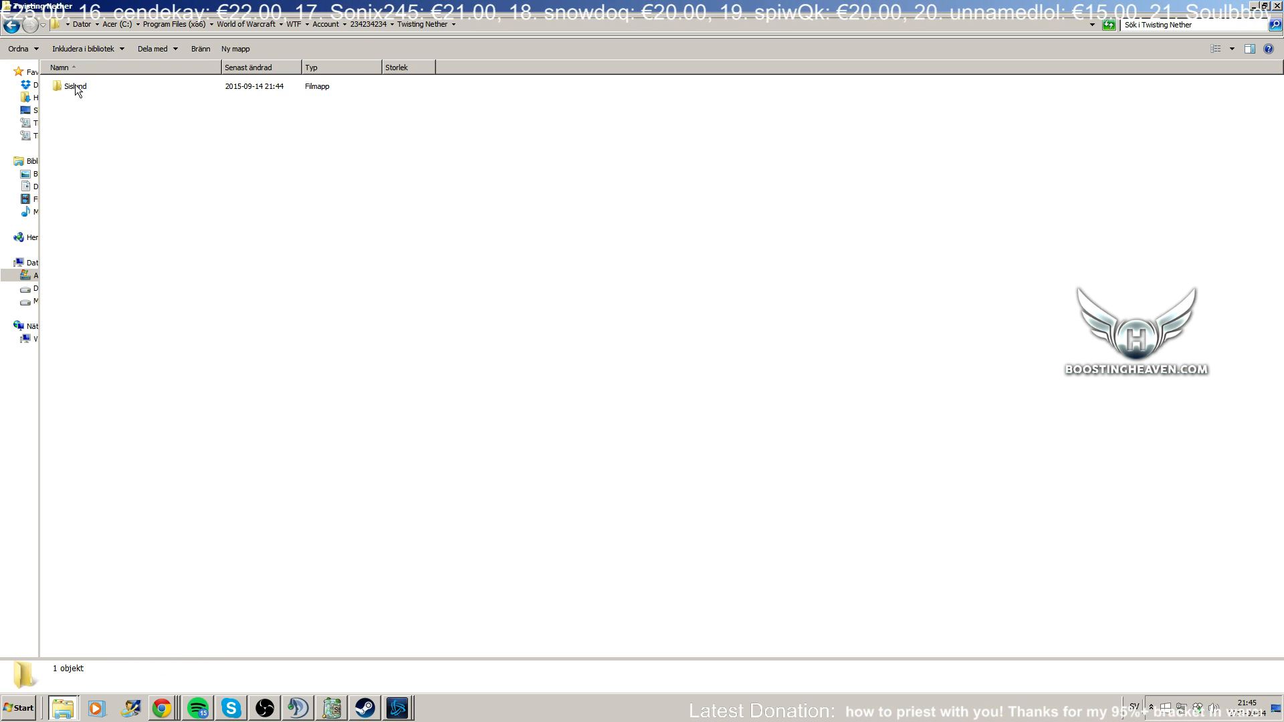
double_click(75, 87)
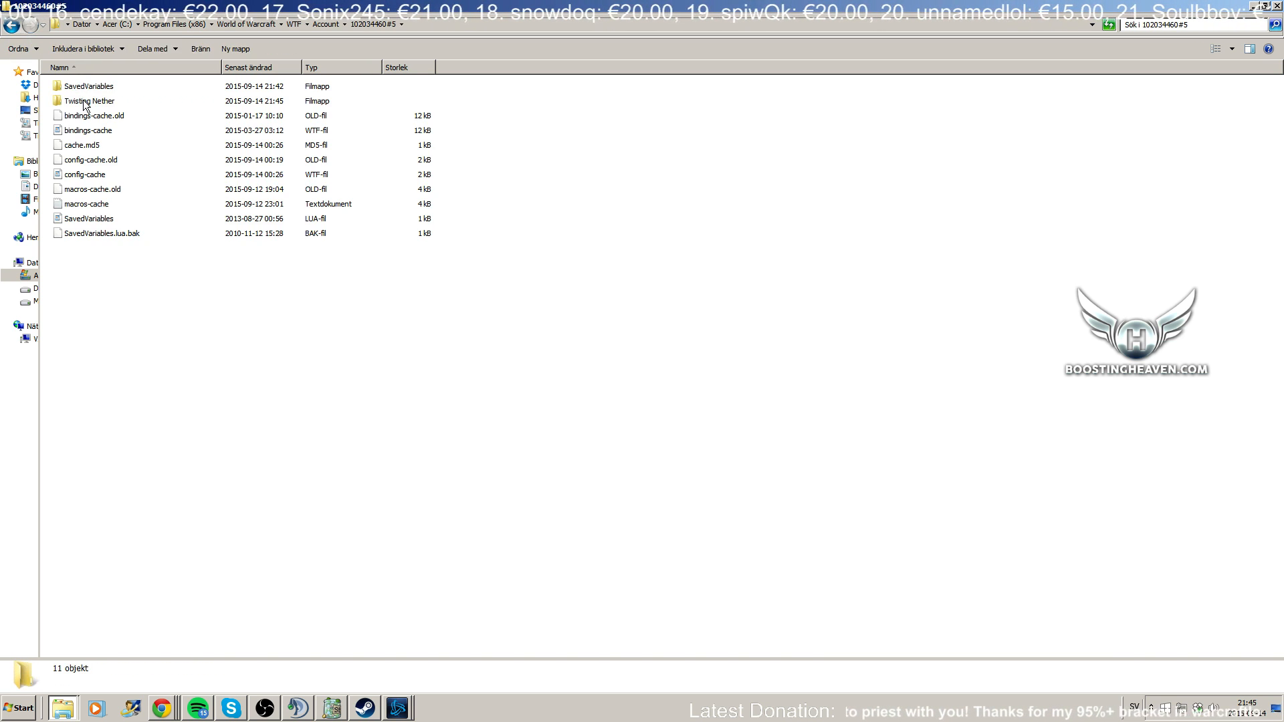
click(88, 101)
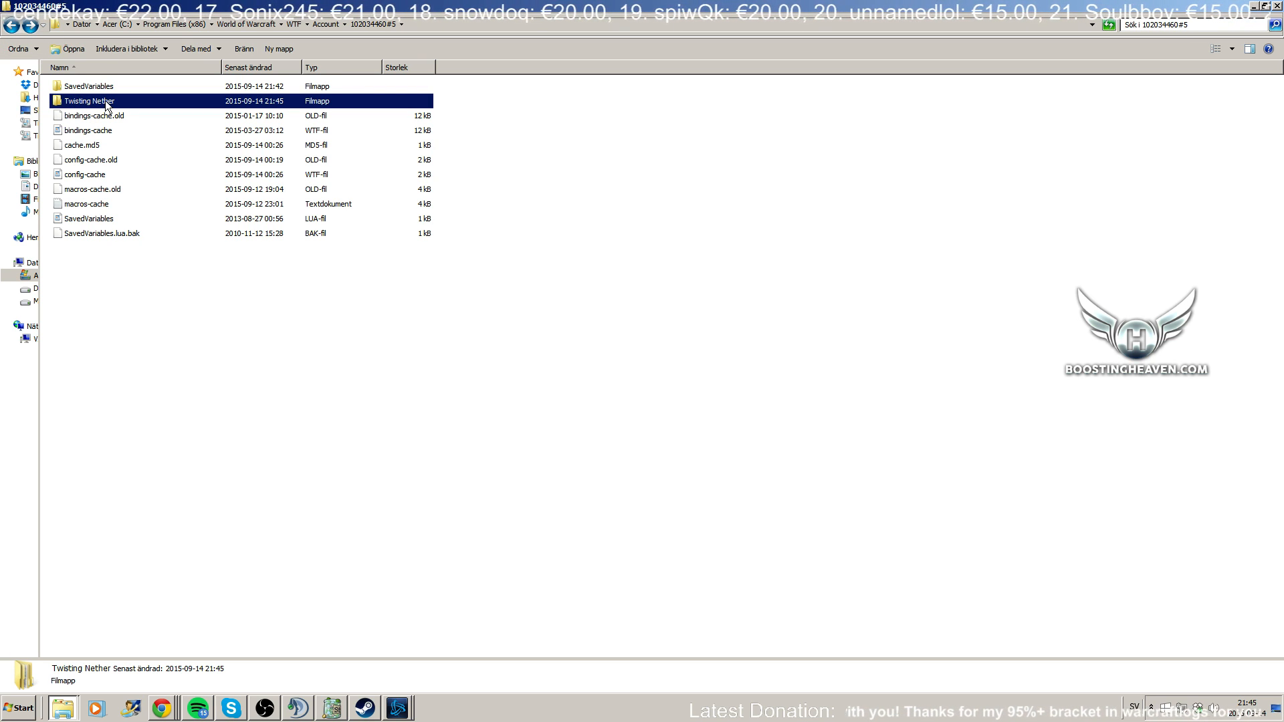
double_click(89, 100)
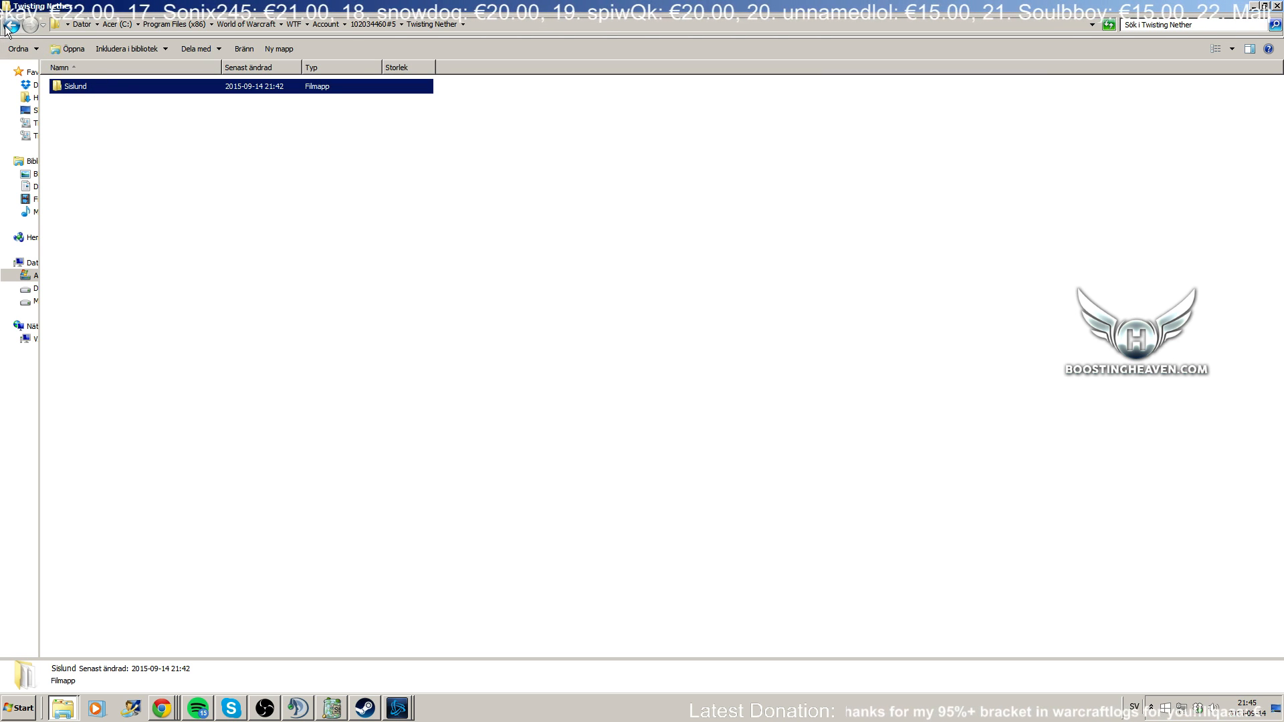
double_click(74, 87)
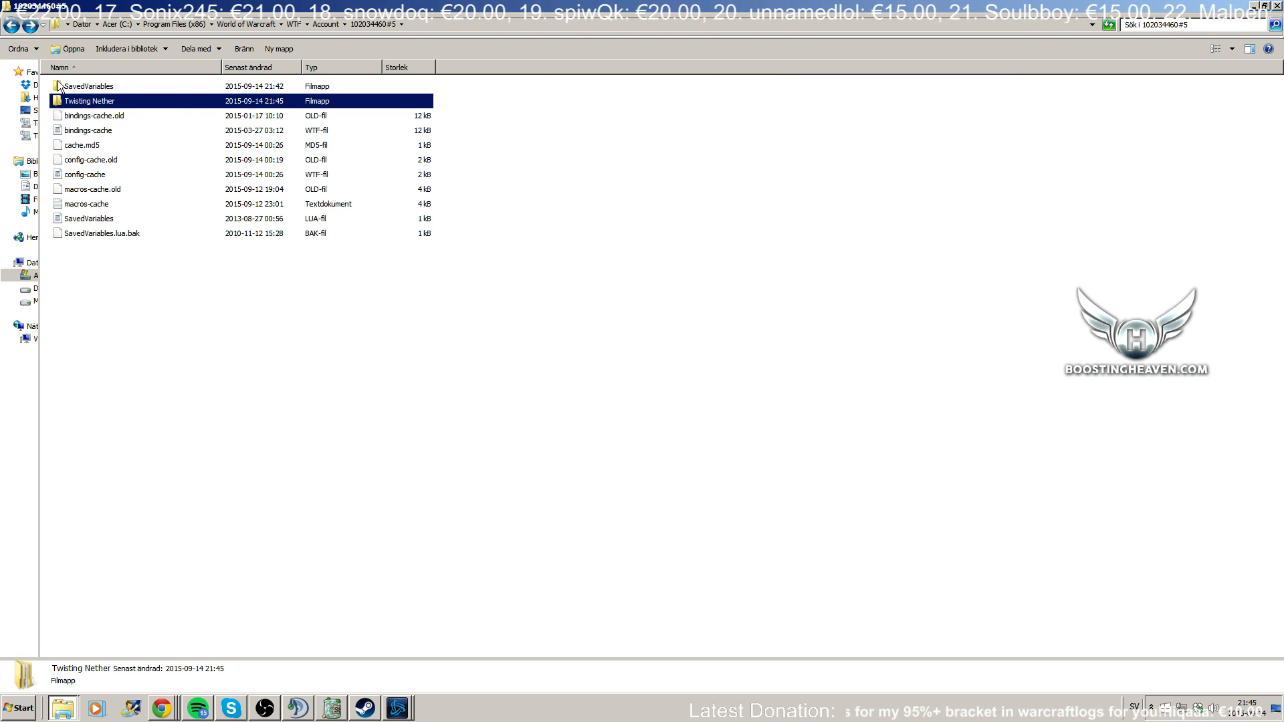
double_click(88, 100)
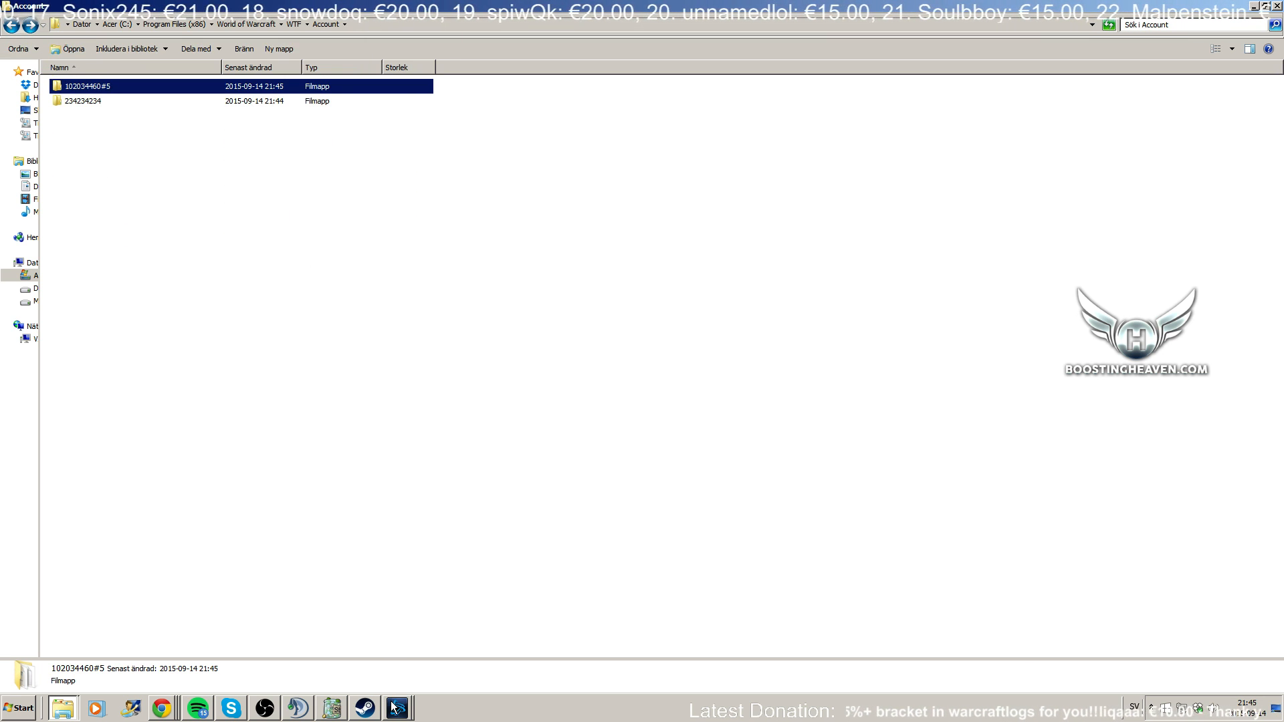
click(396, 708)
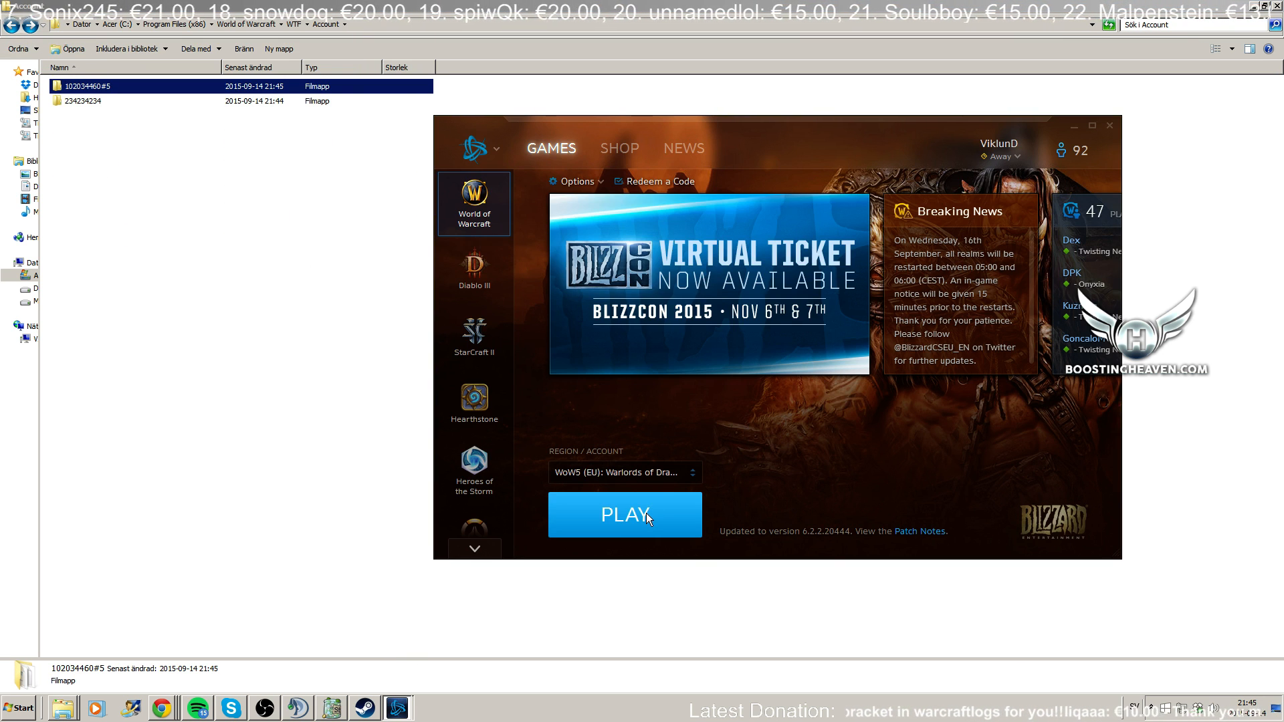
Step: Relaunch World of Warcraft from the Battle.net launcher
click(624, 514)
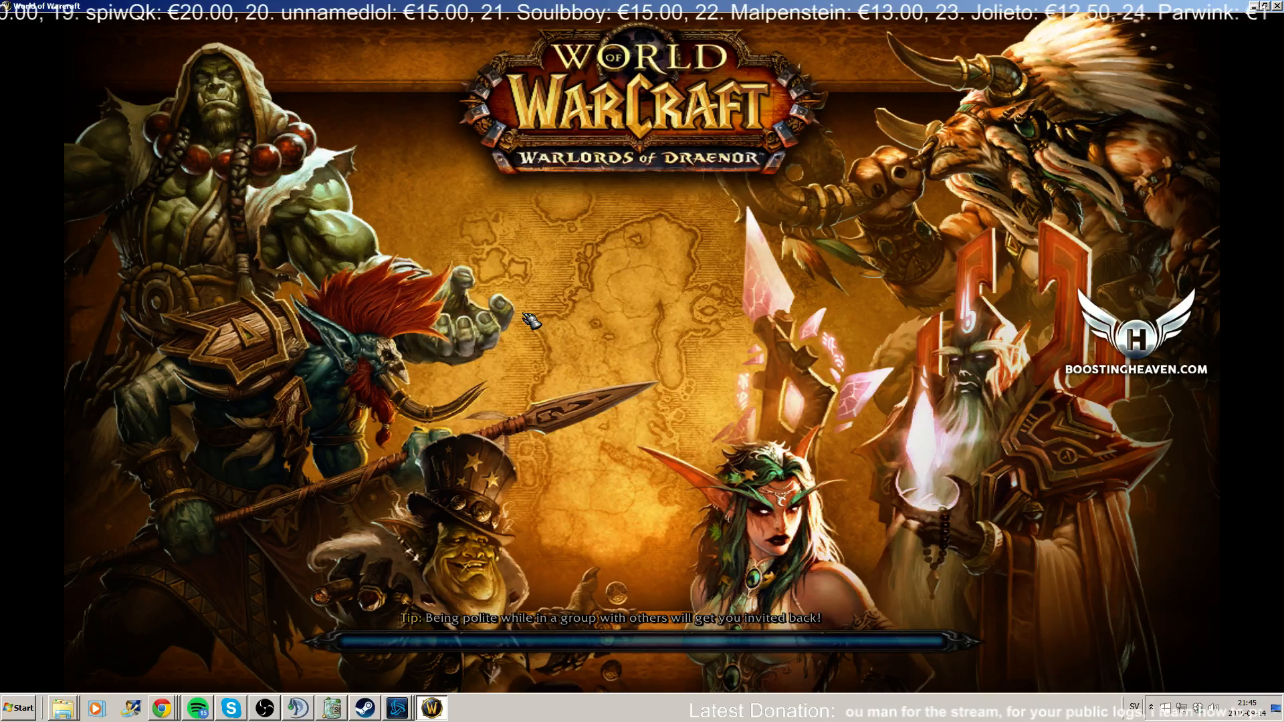
mouse_move(553, 282)
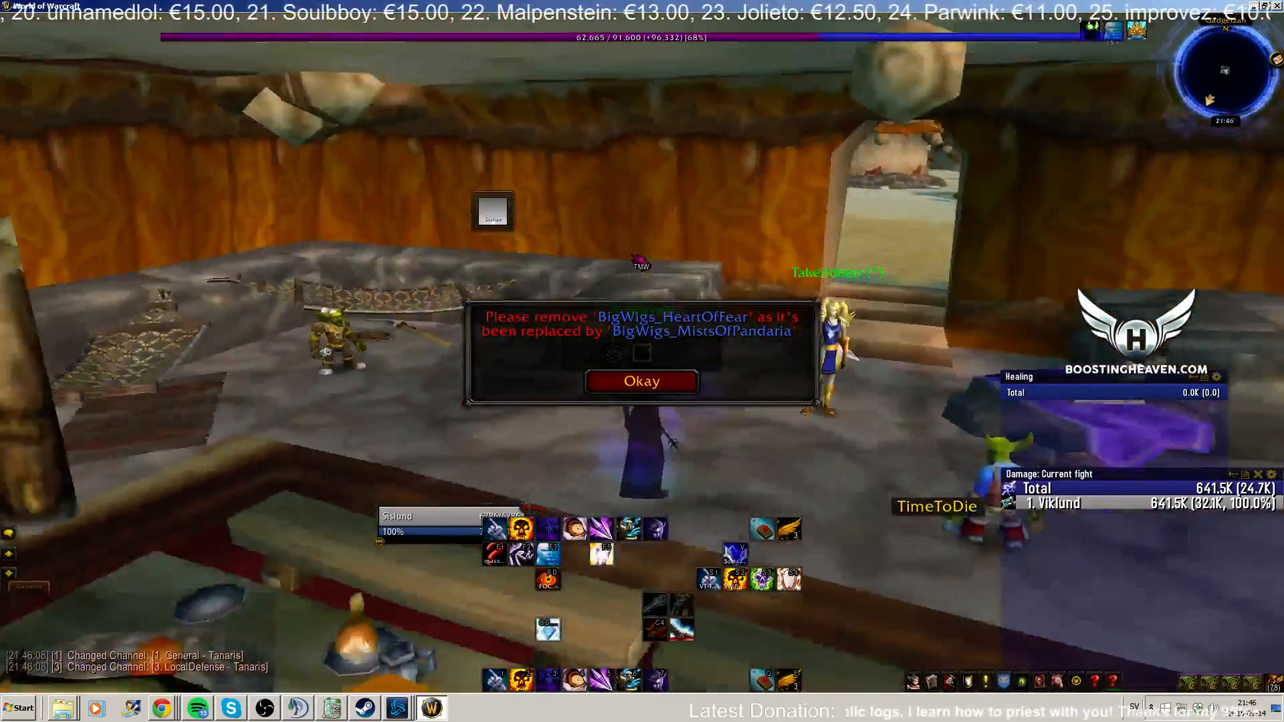
Step: Dismiss the BigWigs replacement warning and open Interface from the Game Menu
click(641, 381)
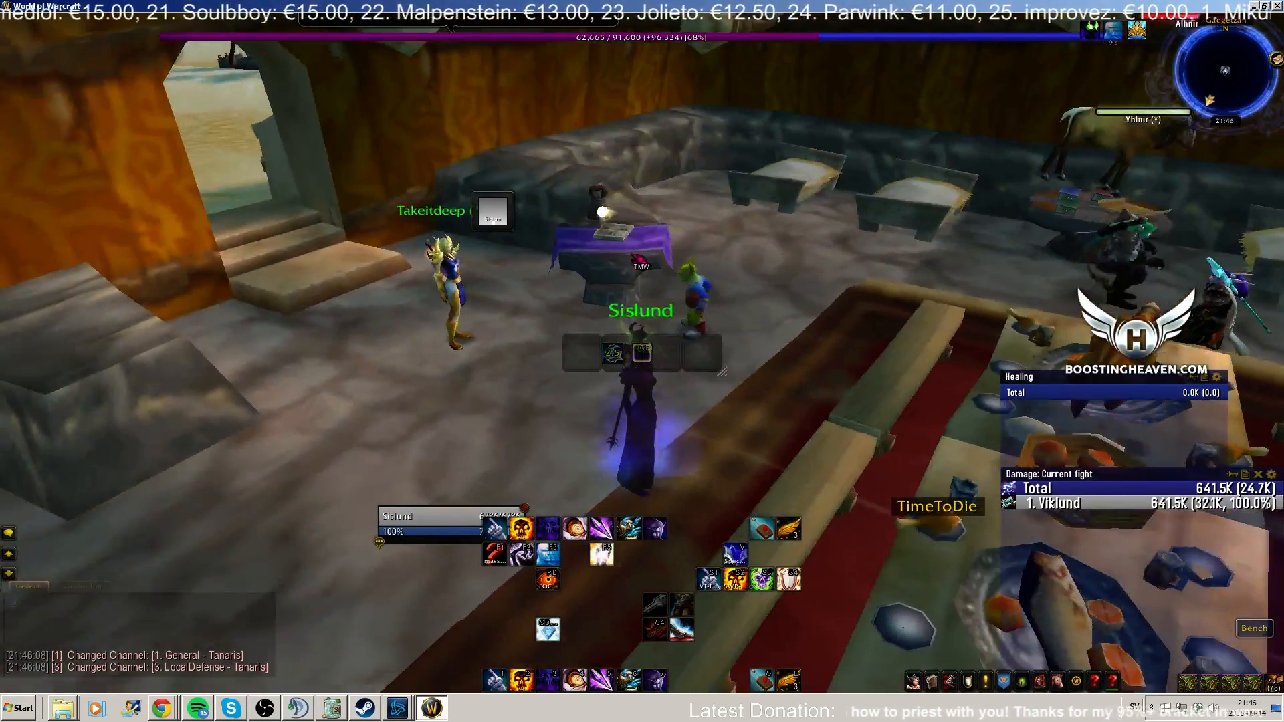
key(Escape)
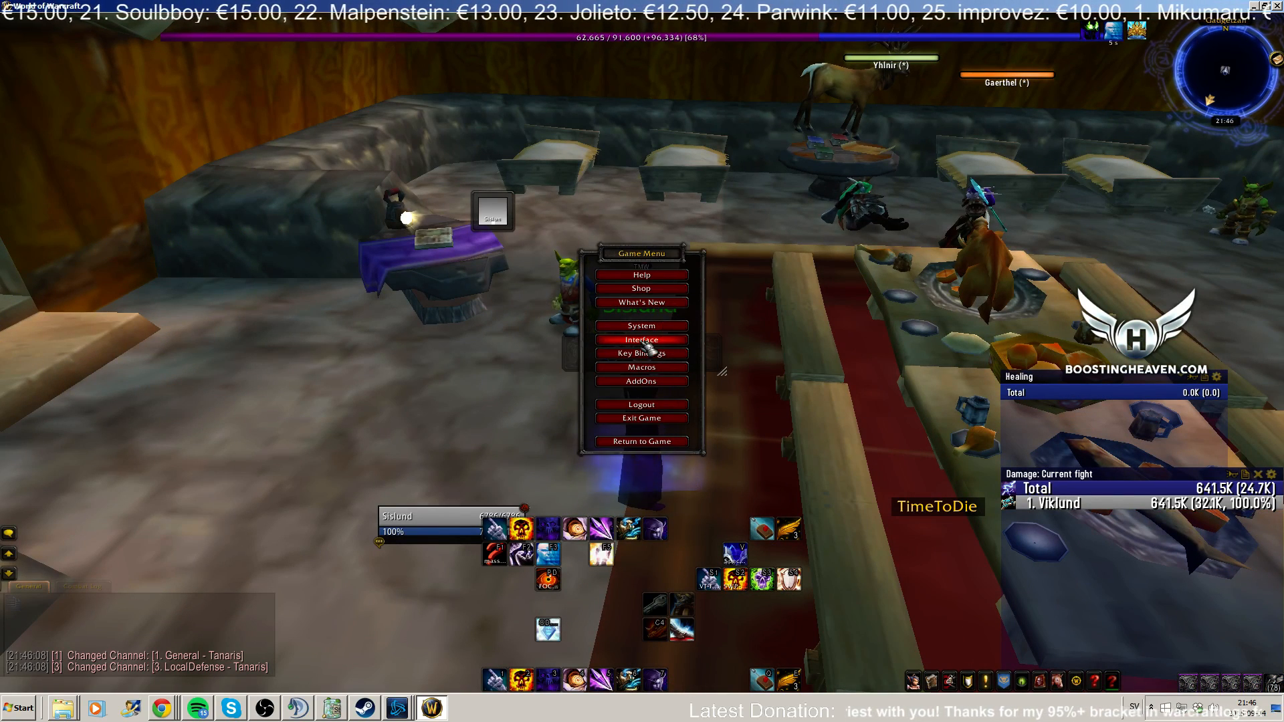
click(641, 325)
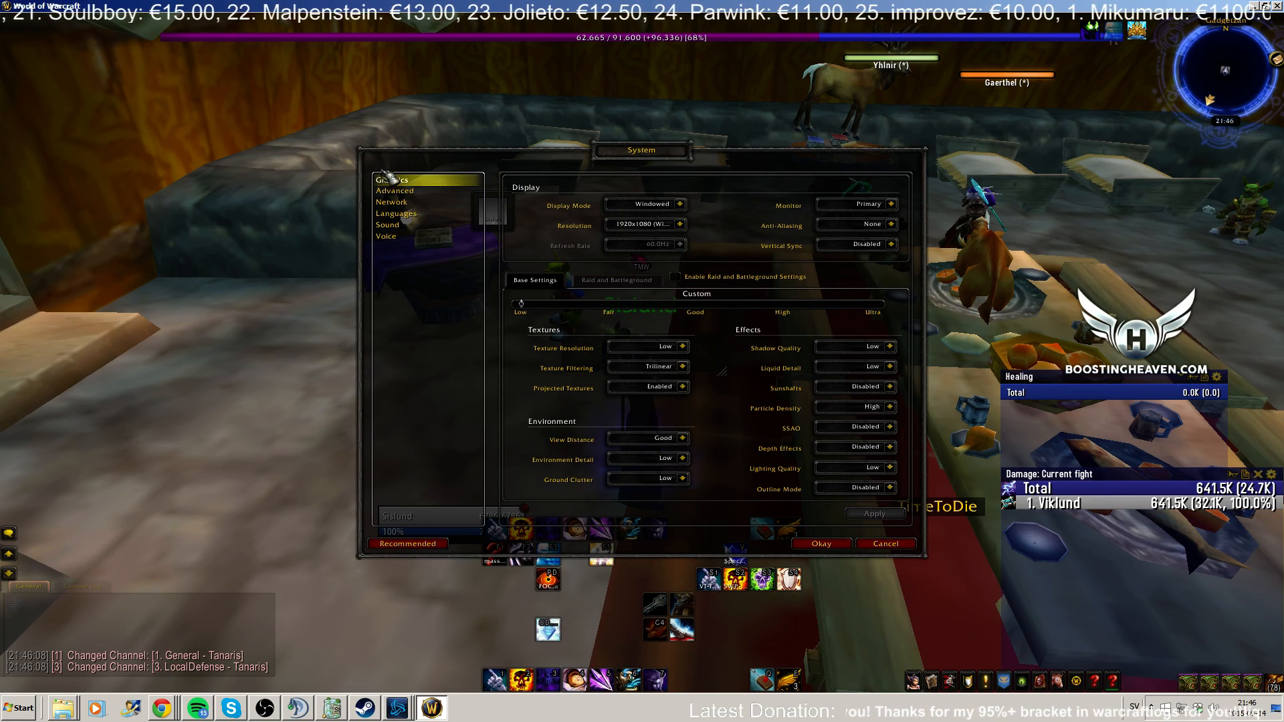
Step: Keep Display Mode on Windowed and switch to the Advanced graphics page
click(682, 204)
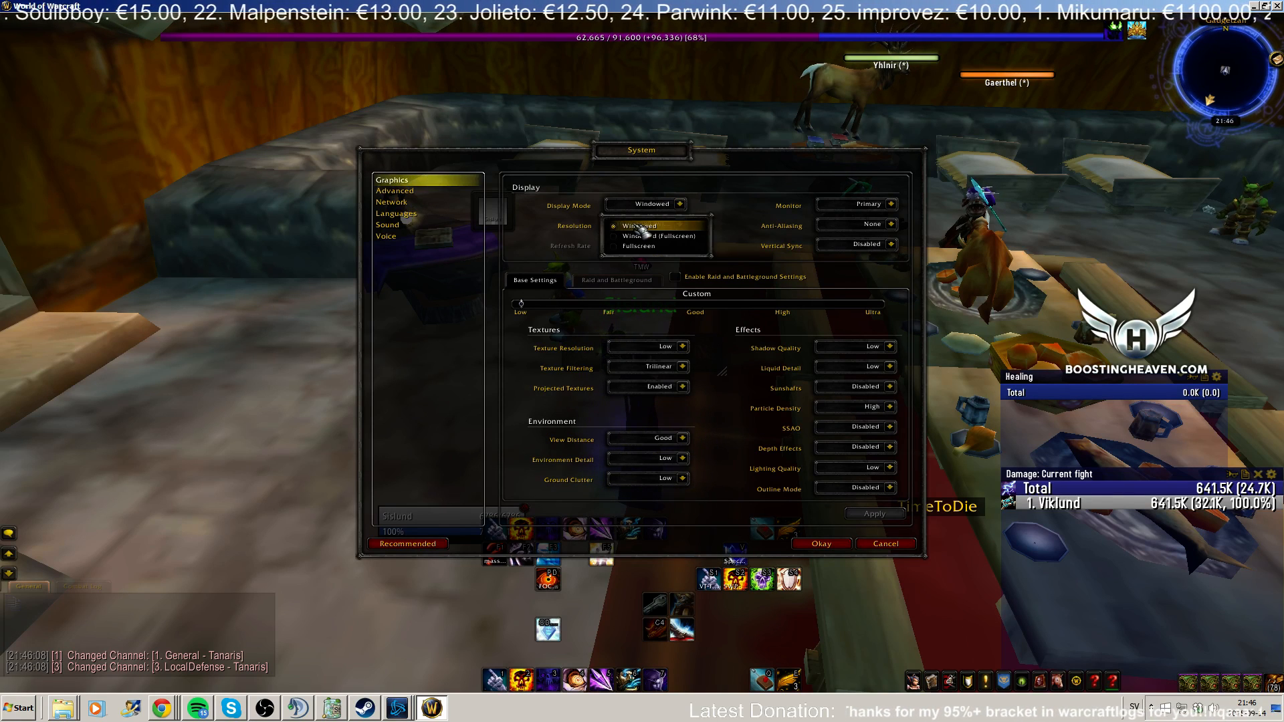
mouse_move(655, 236)
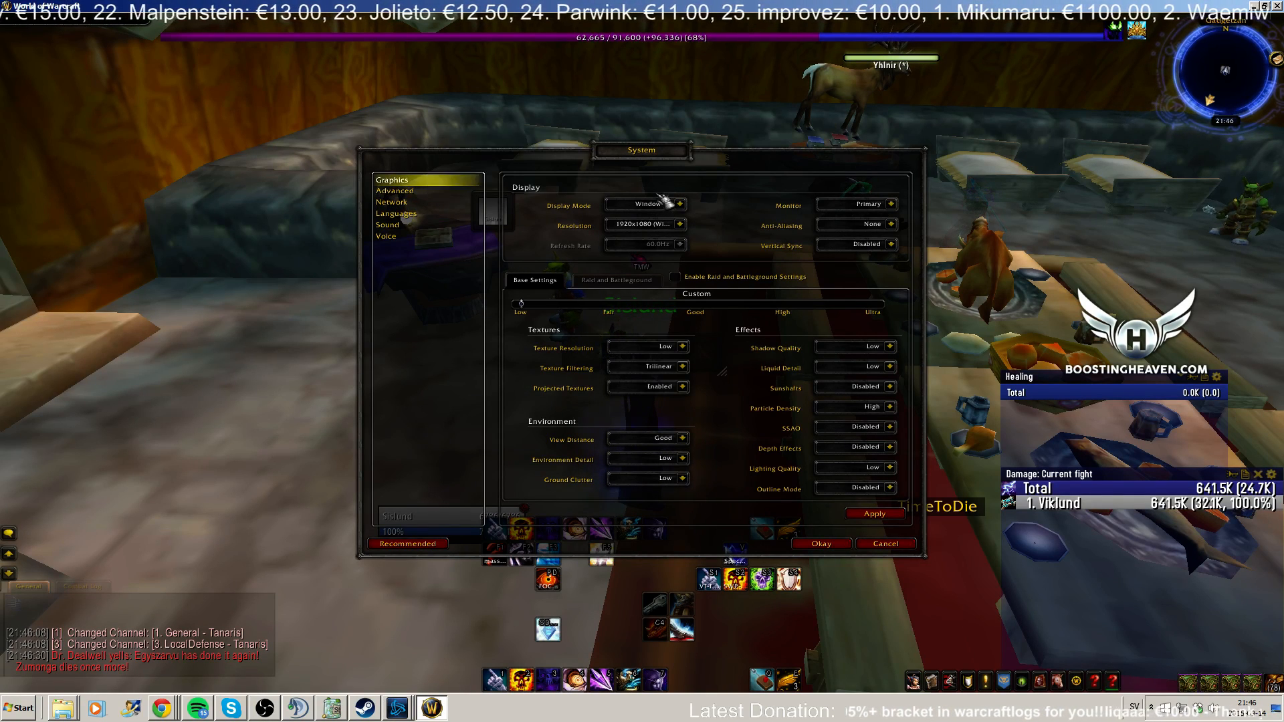
click(647, 204)
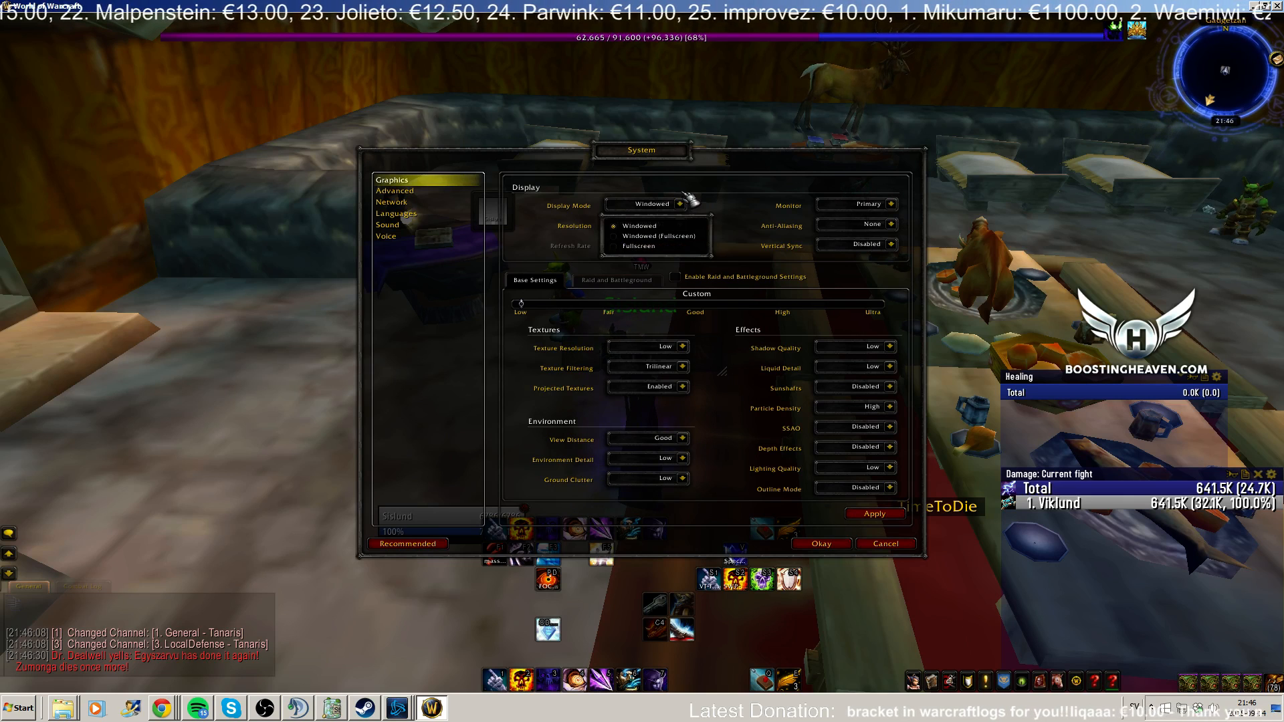
click(394, 191)
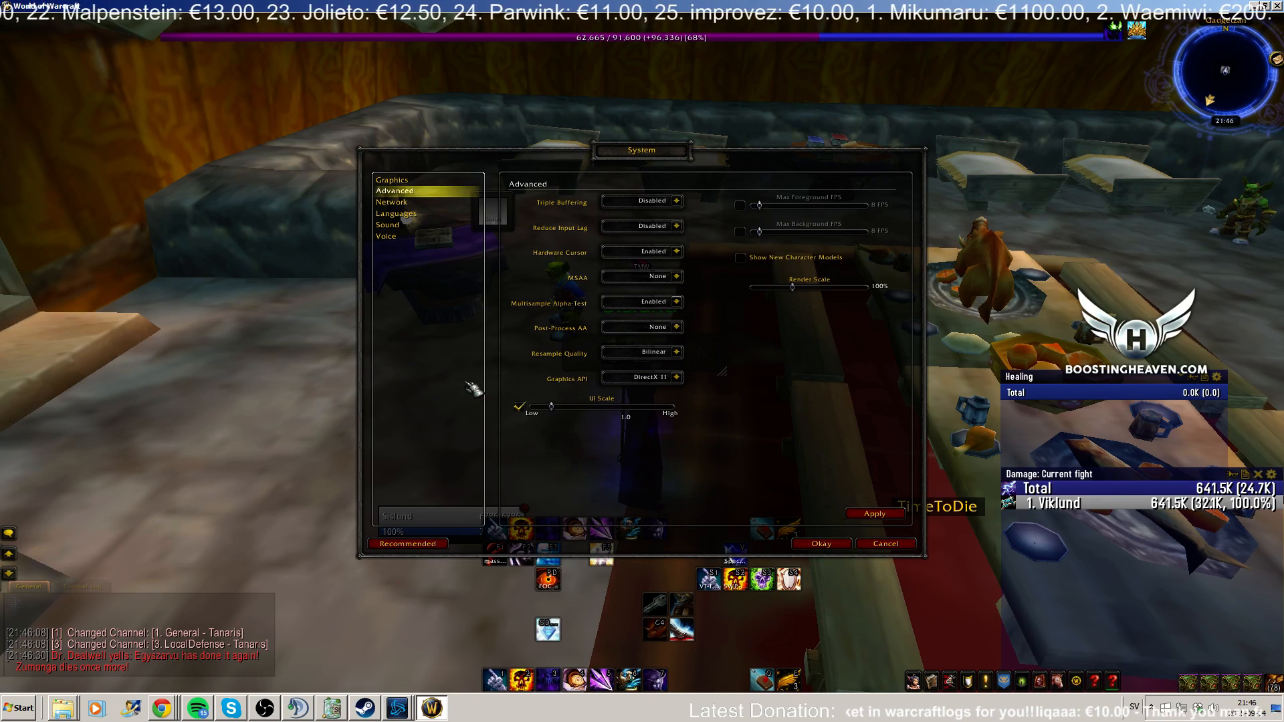
mouse_move(536, 412)
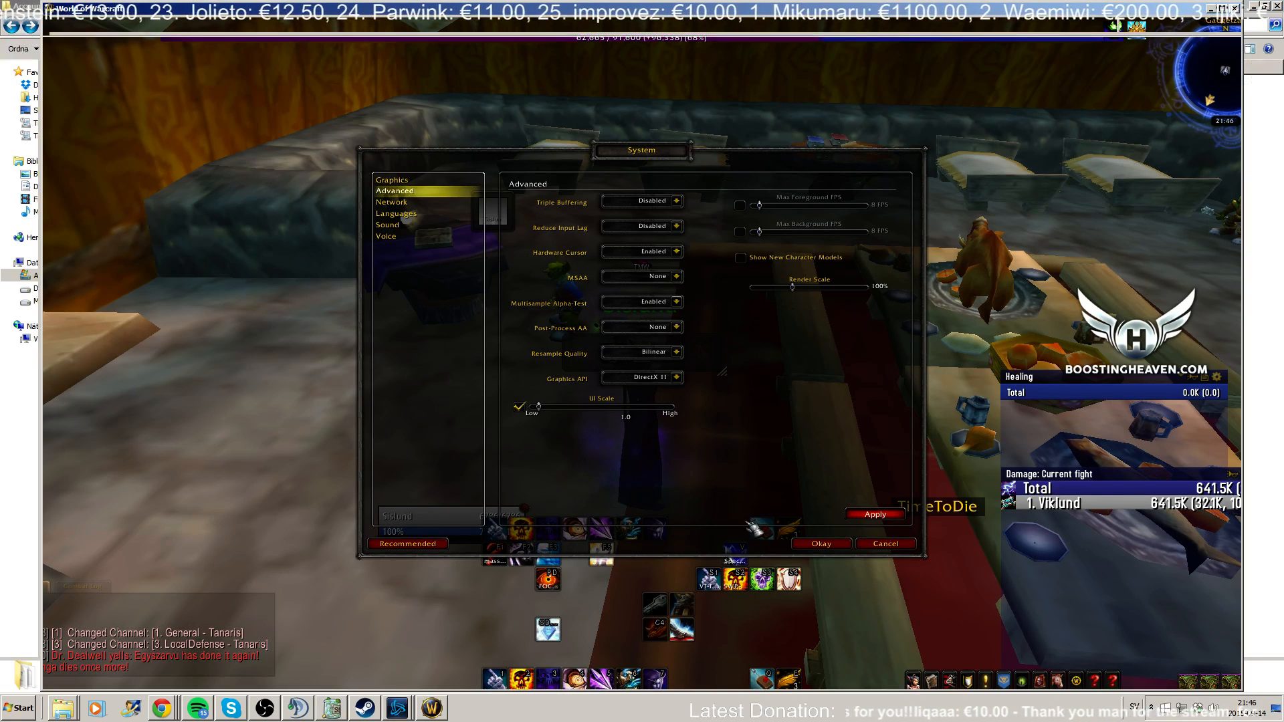
Step: Close the System settings and set the Dominos profile to Viklund
click(884, 543)
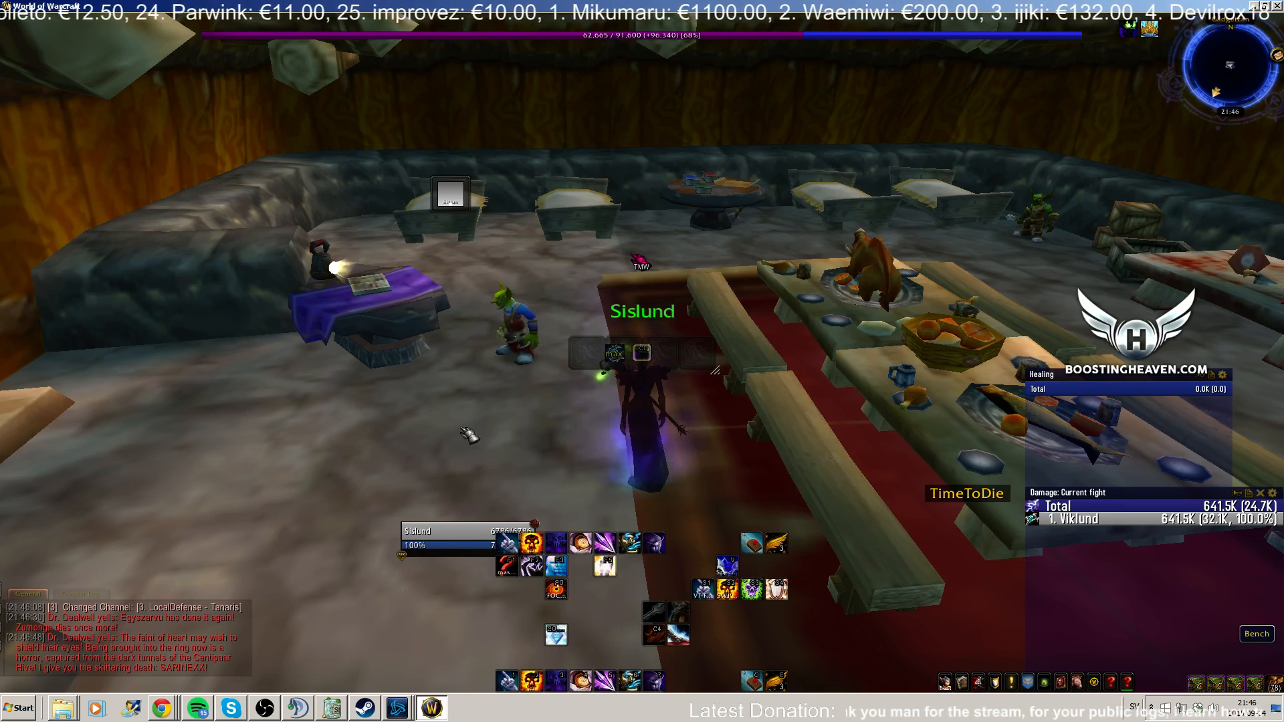
mouse_move(654, 354)
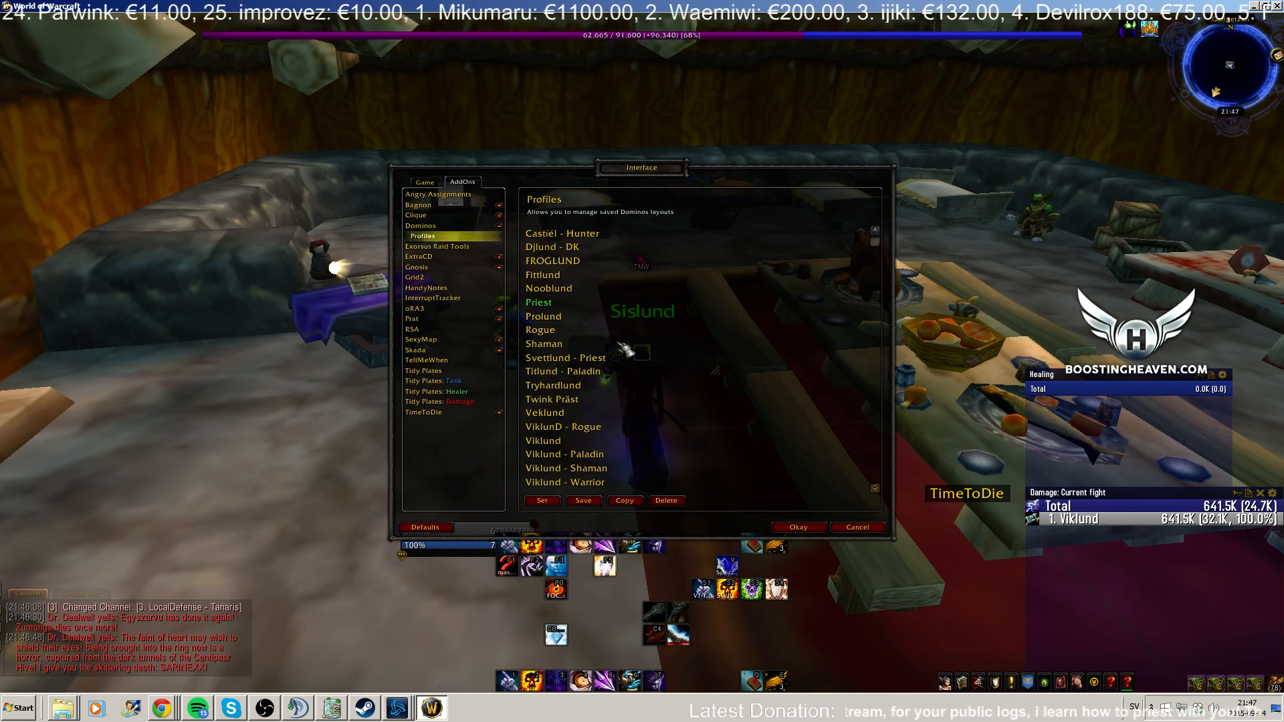
click(542, 440)
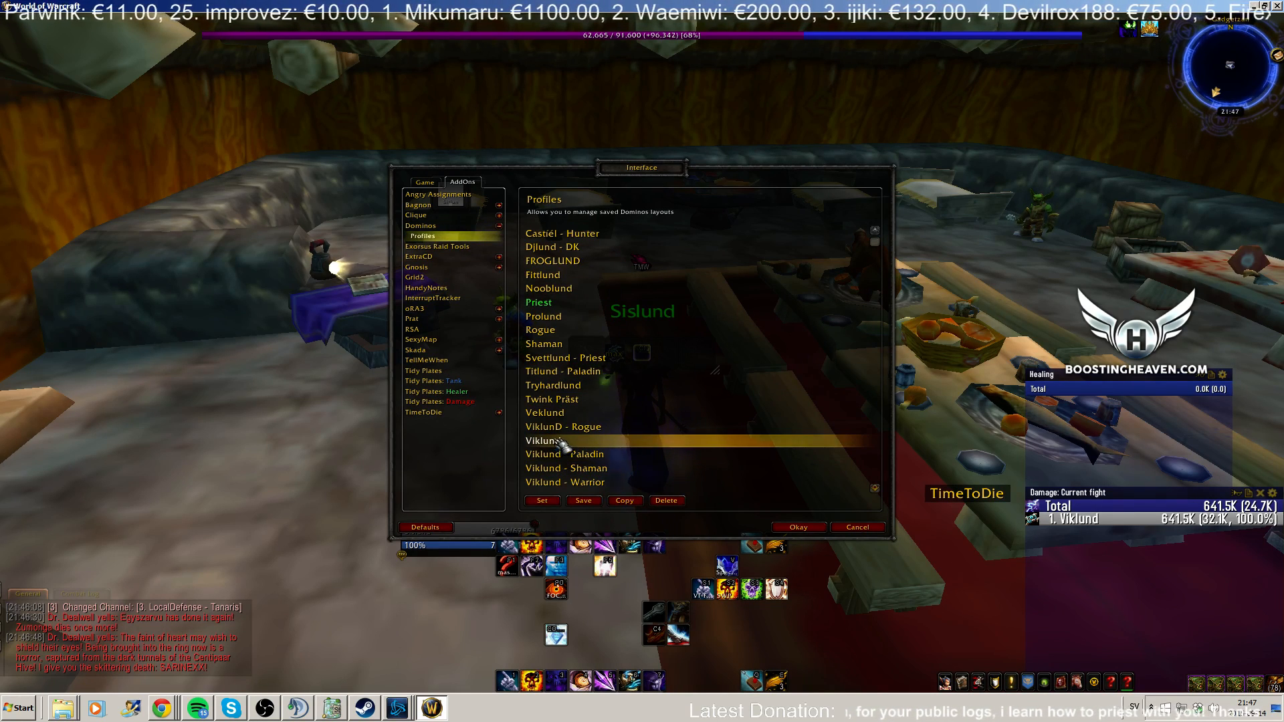
click(541, 501)
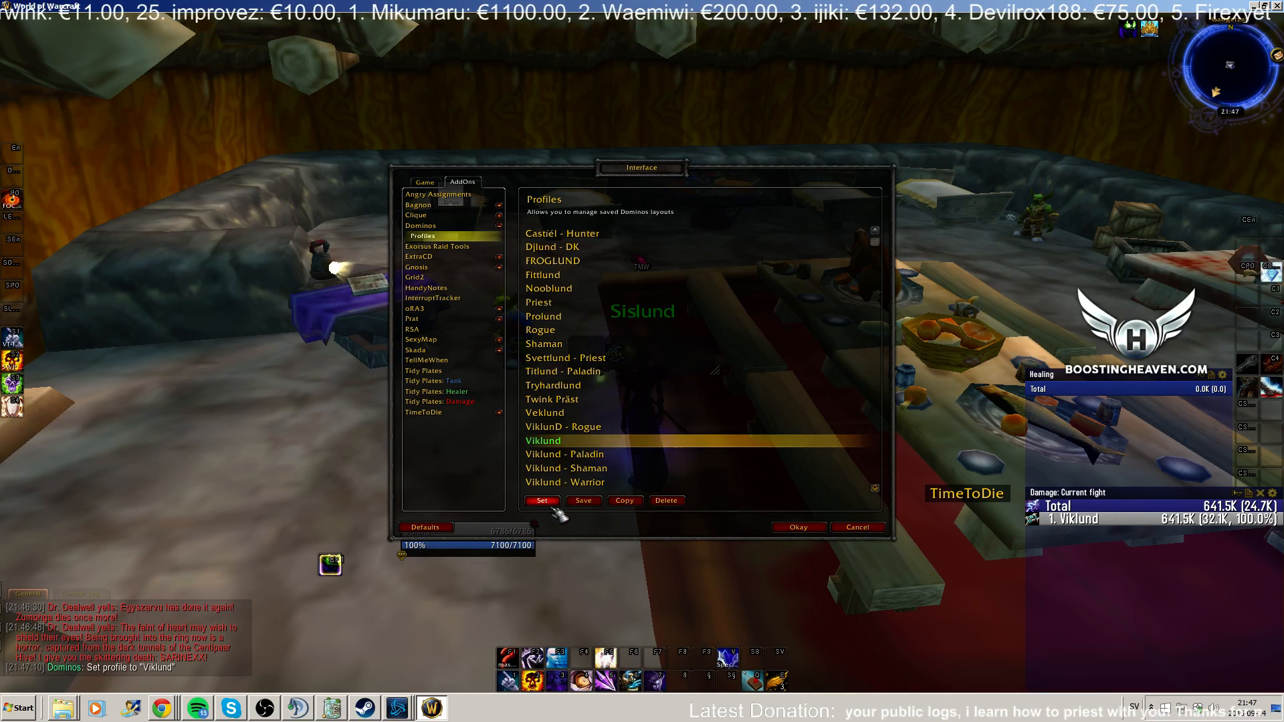
click(796, 526)
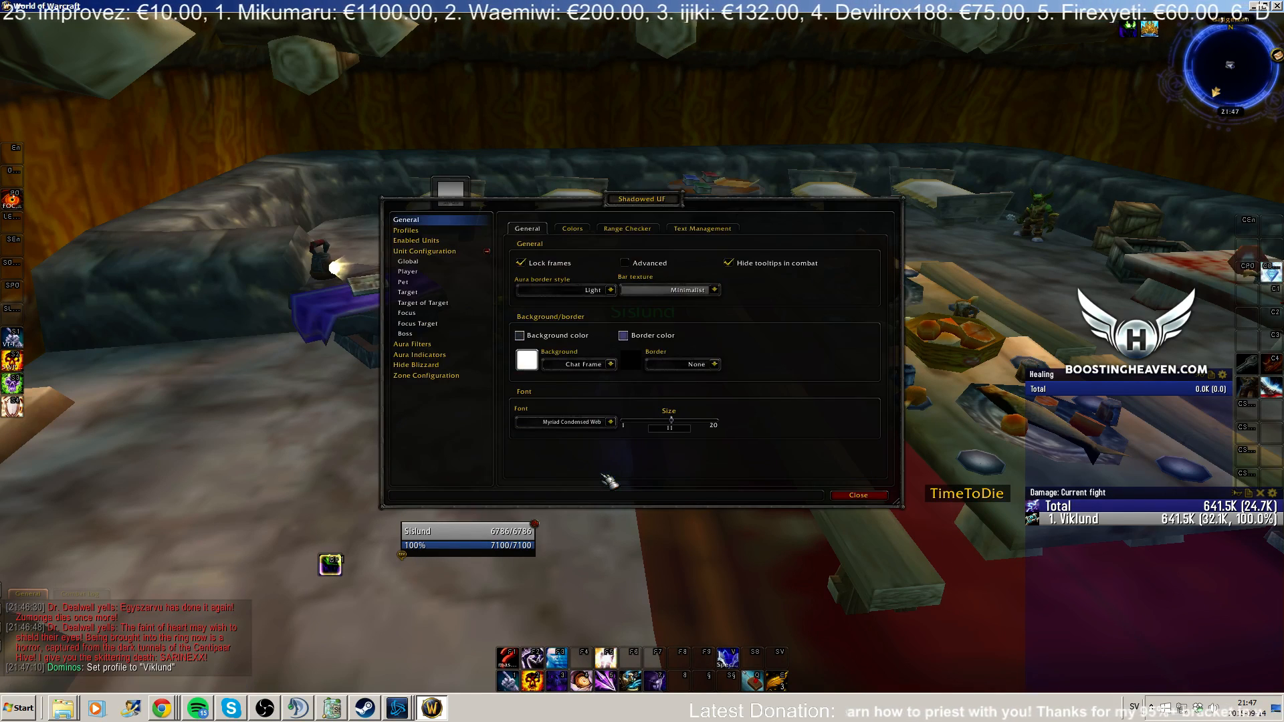
Step: Pick a Shadowed UF profile, load VIKLUND into TellMeWhen, and show Grid2's profile settings
click(406, 230)
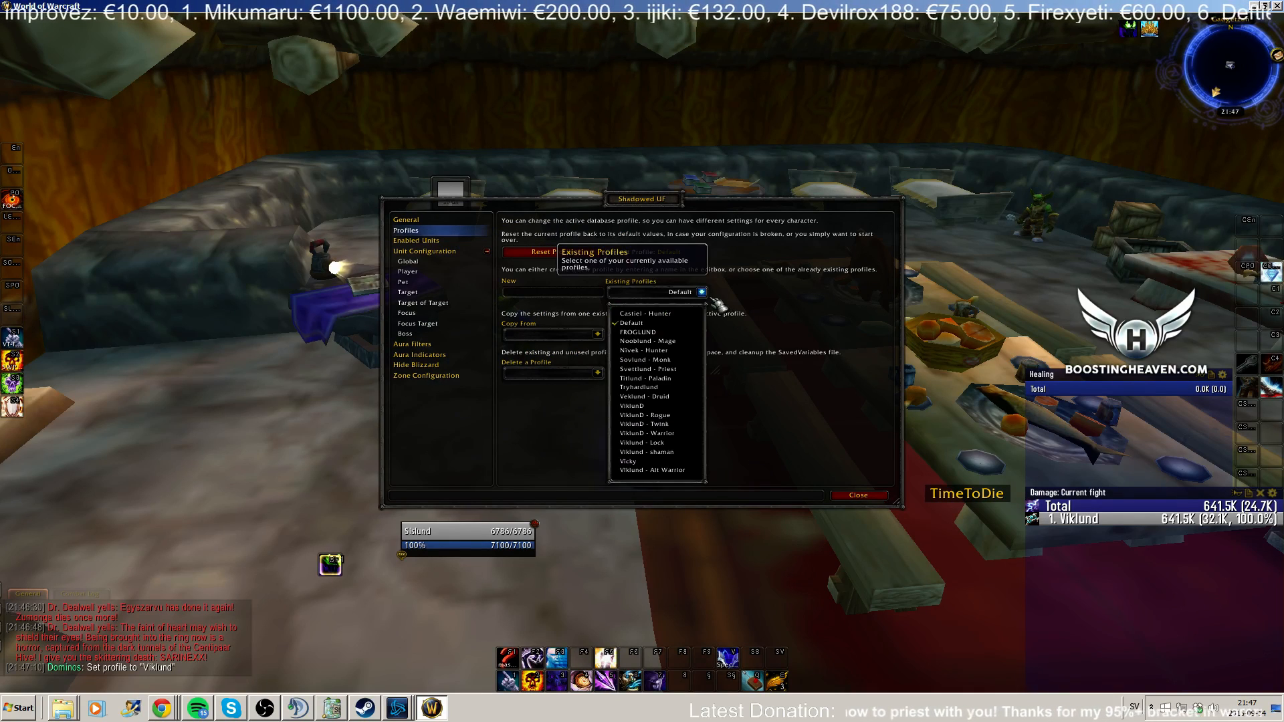
click(632, 405)
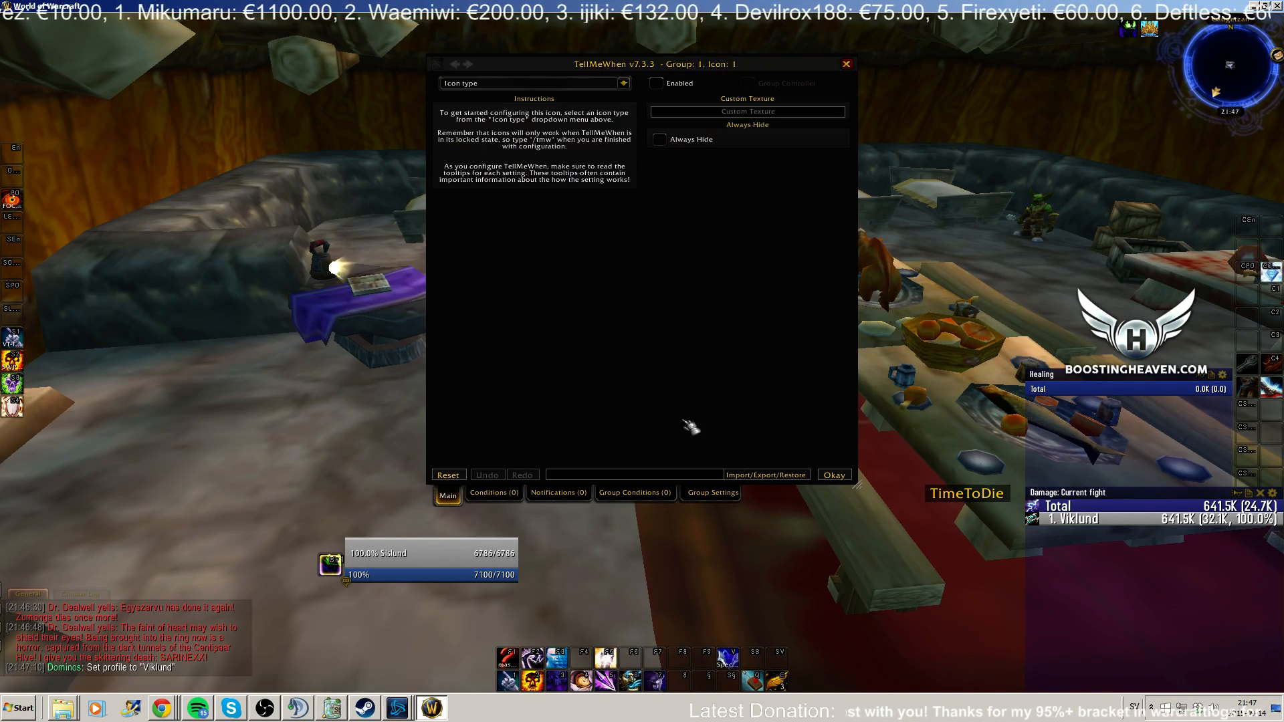
click(710, 492)
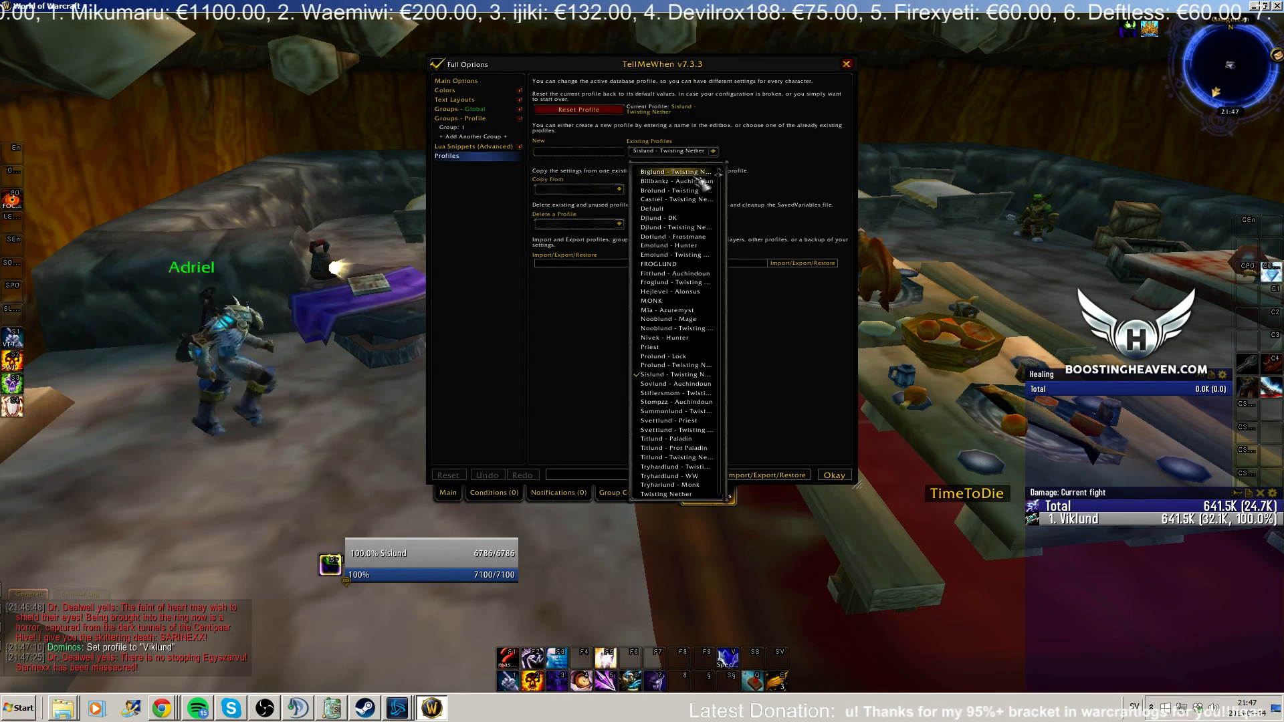
scroll(down, 3)
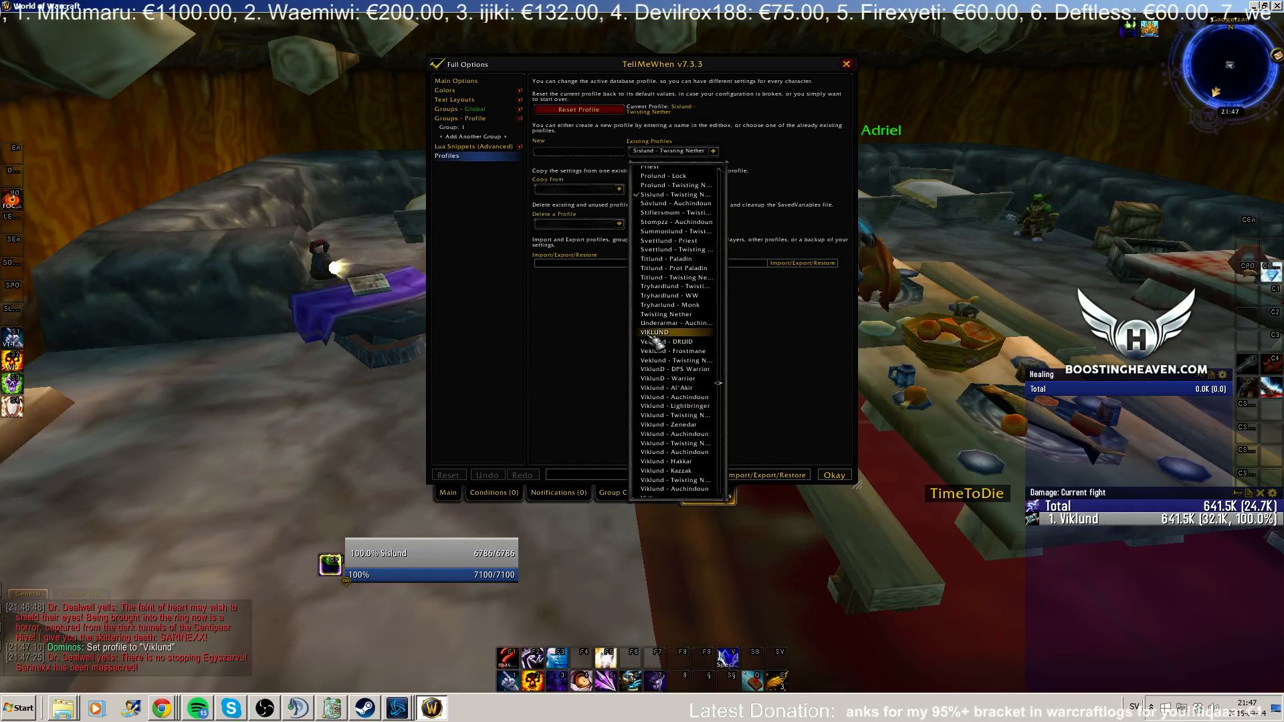
click(656, 332)
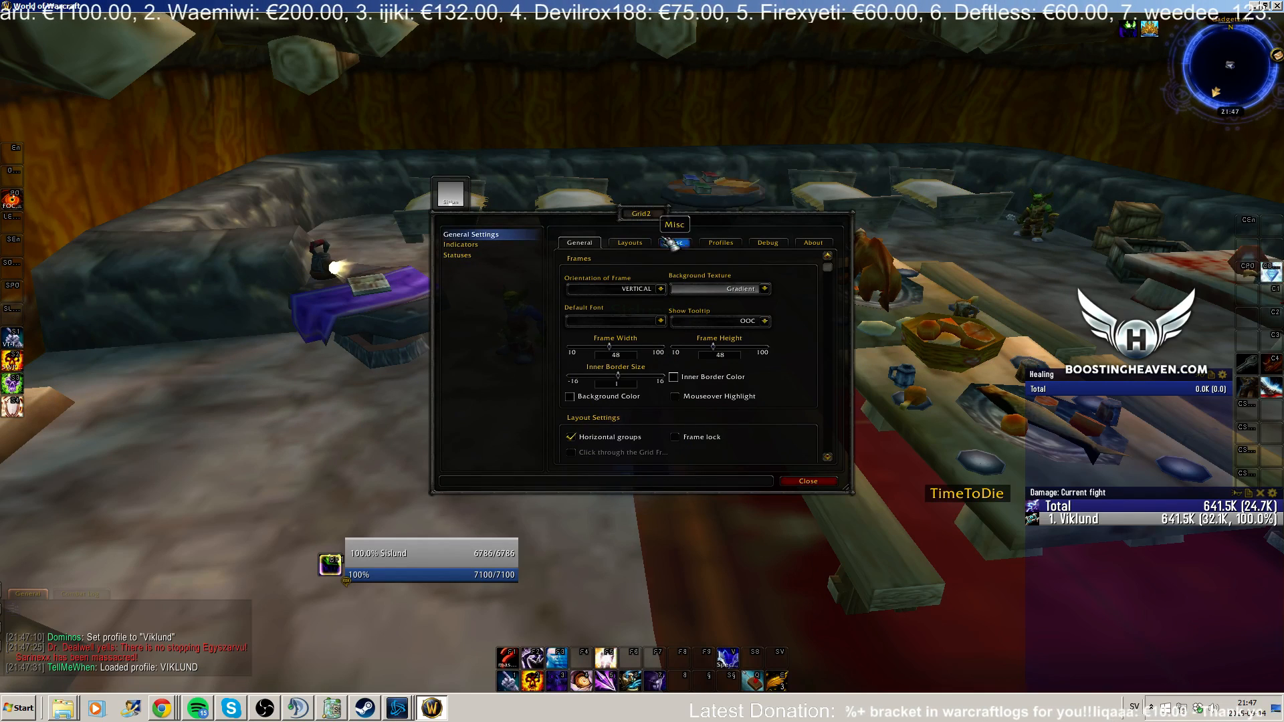
click(719, 242)
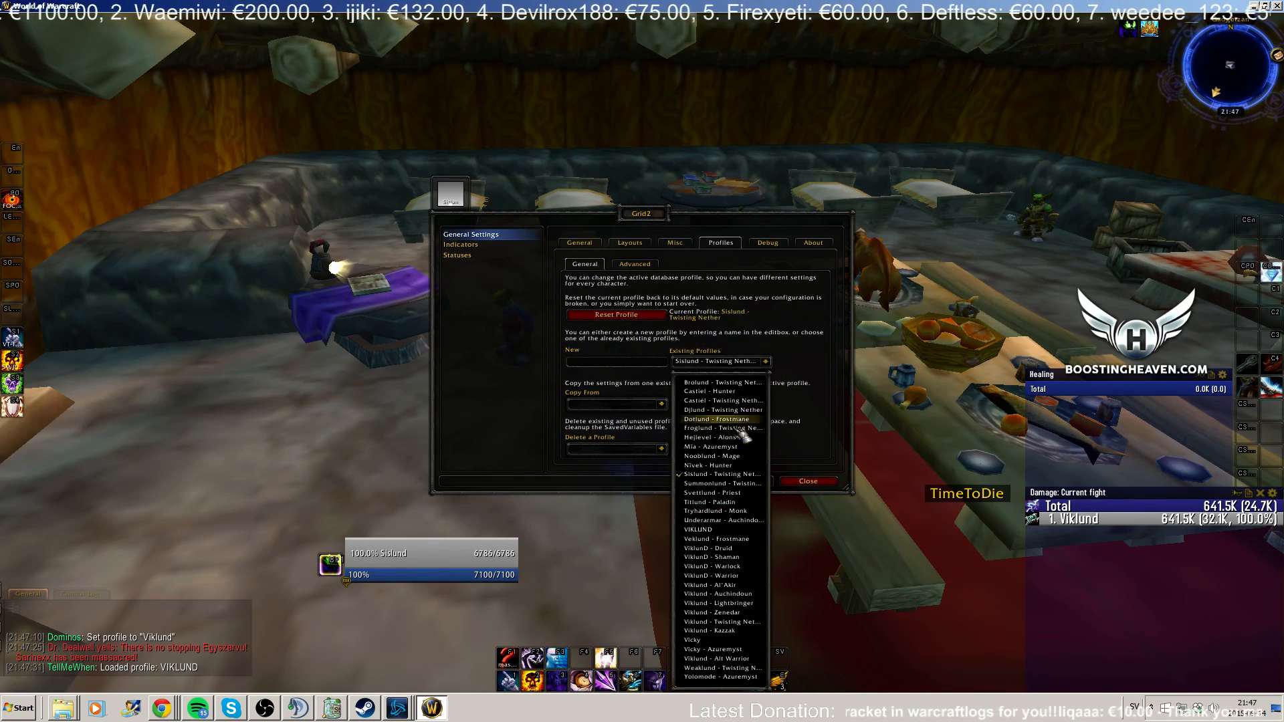
mouse_move(719, 529)
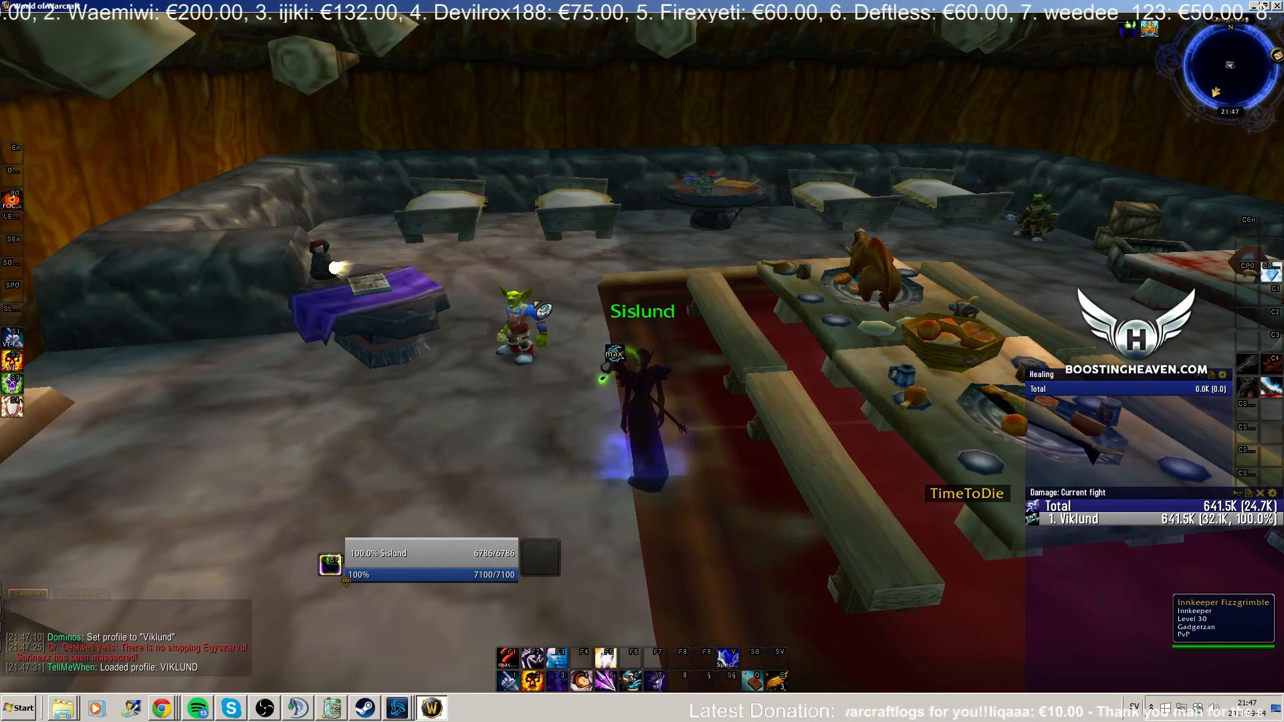
Step: Copy the Viklund-Twisting Nether profile into SexyMap via /sexymap and accept the UI reload
text(/sexymap)
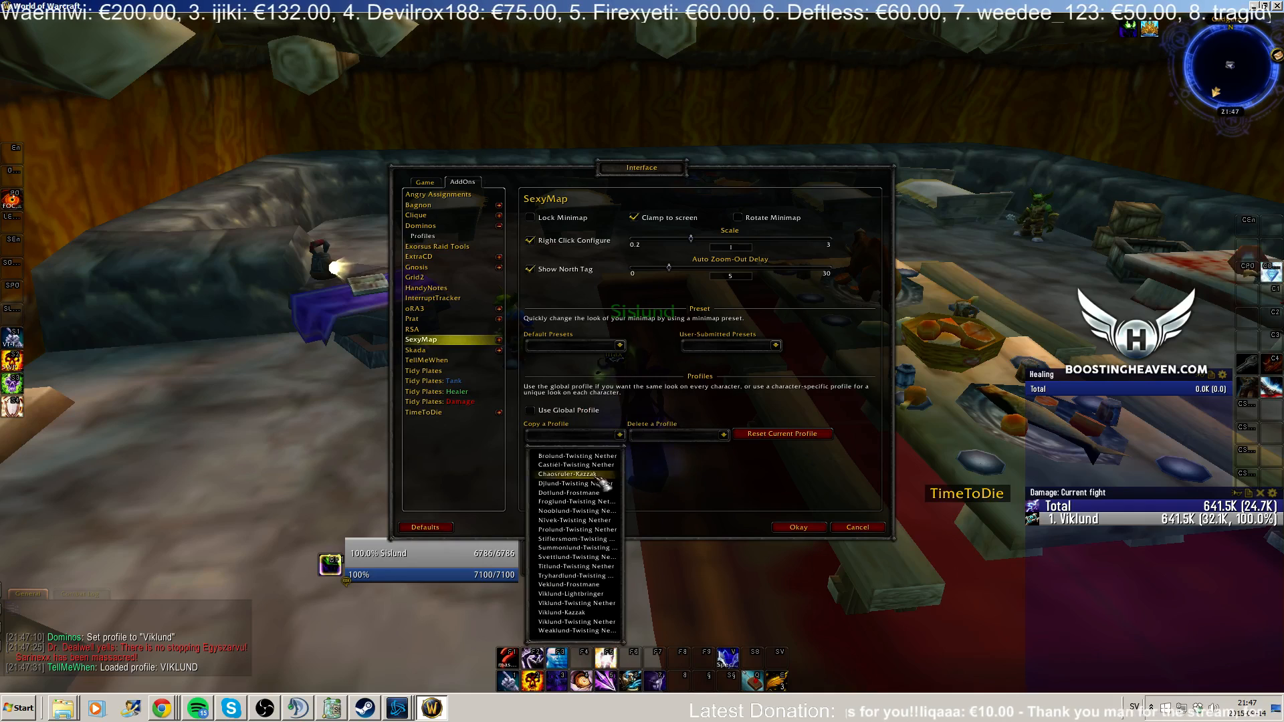
click(575, 621)
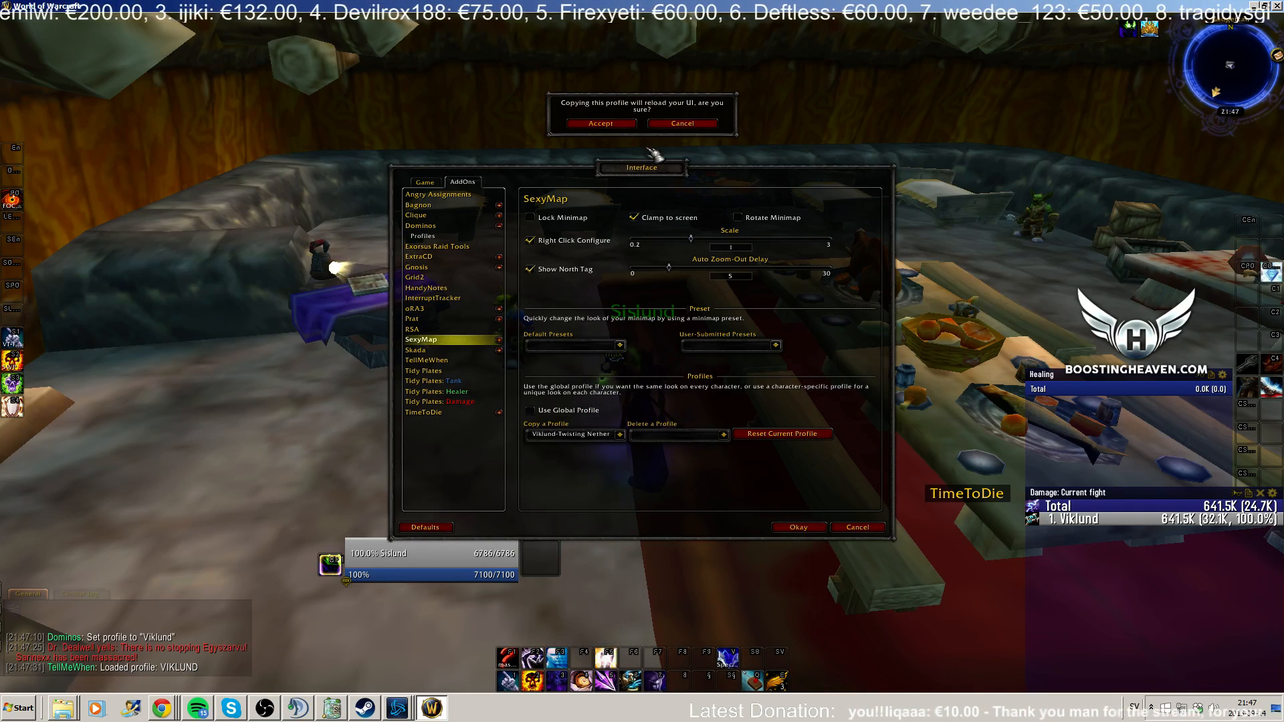
click(598, 123)
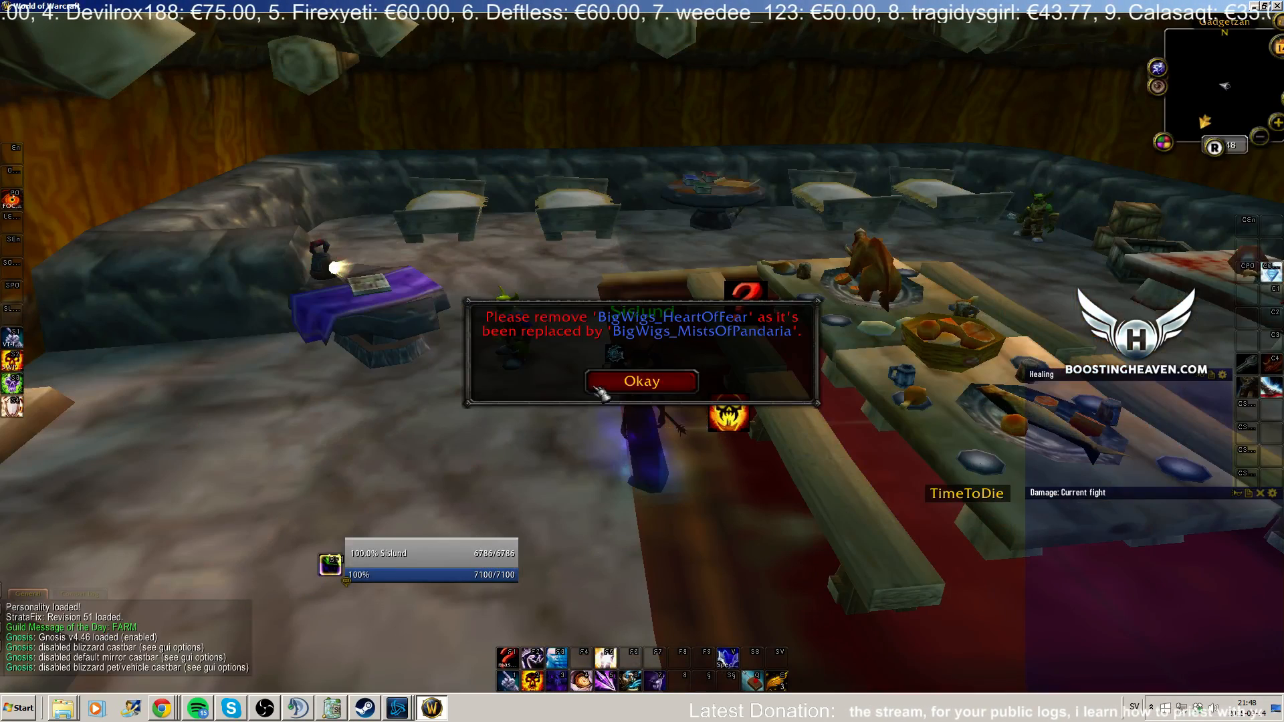
Step: Dismiss the BigWigs_HeartOfFear replacement warning and start typing 'abs list' in chat
click(641, 380)
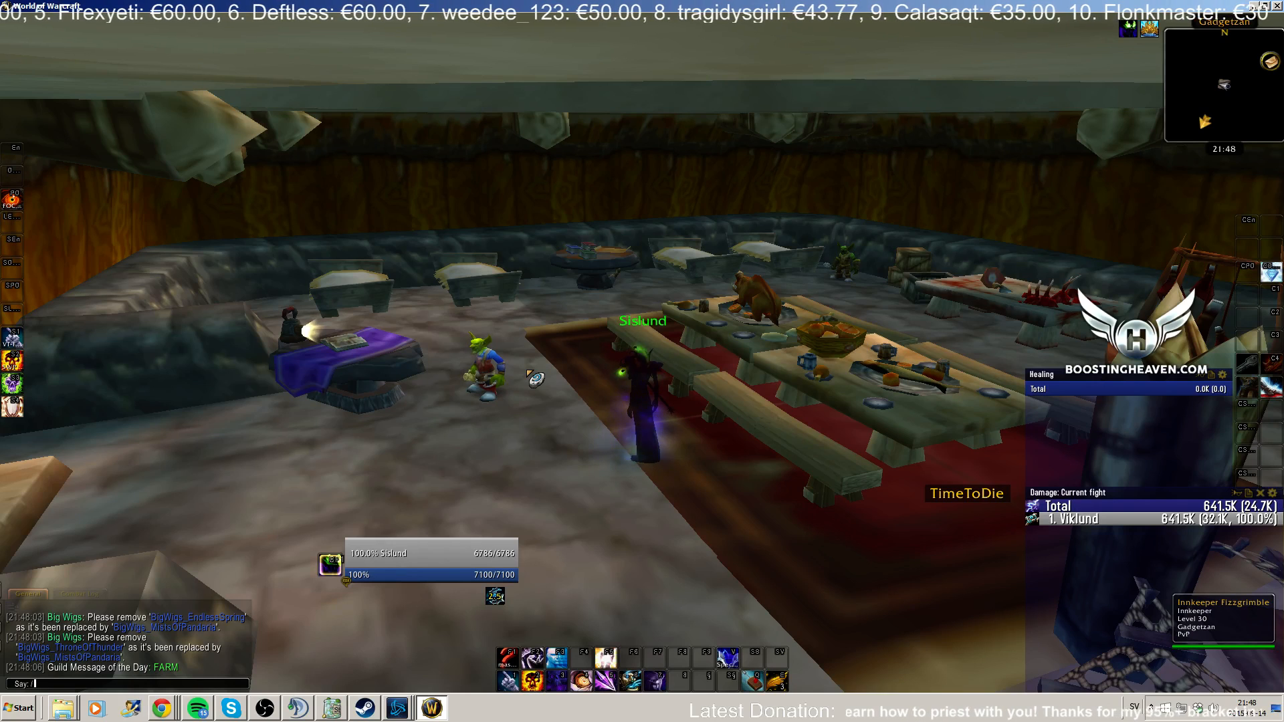
text(abs list)
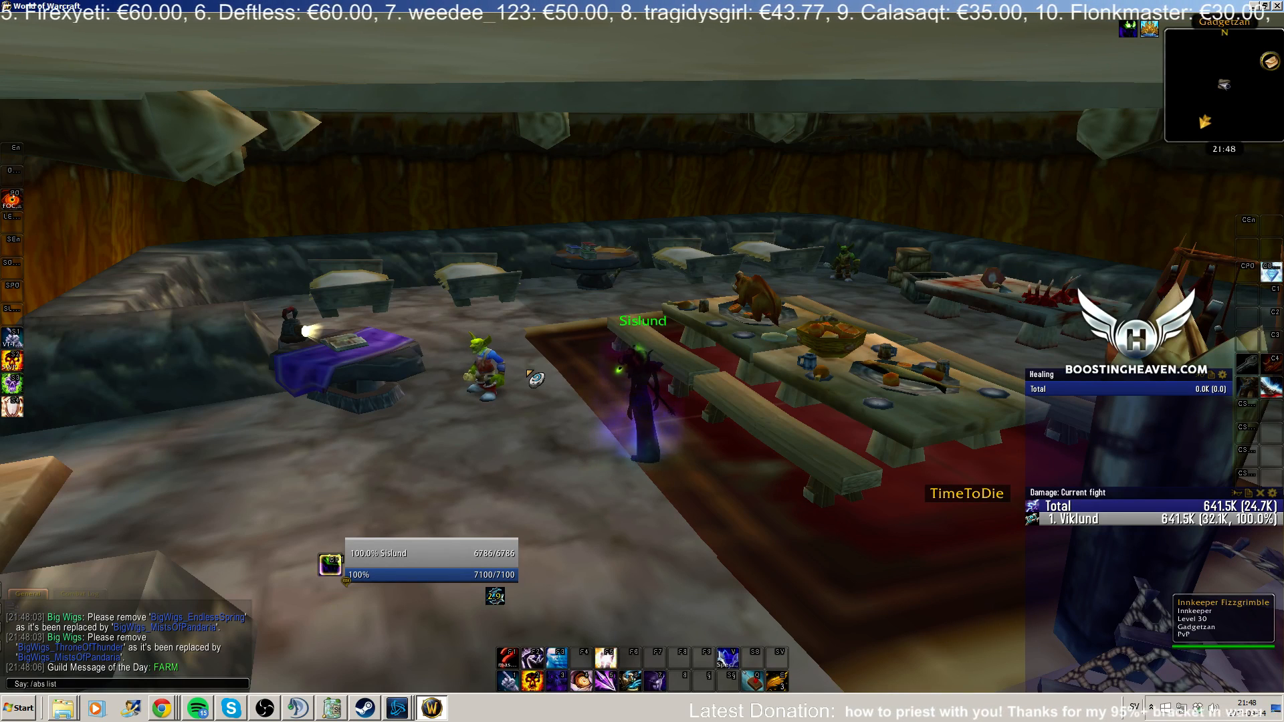